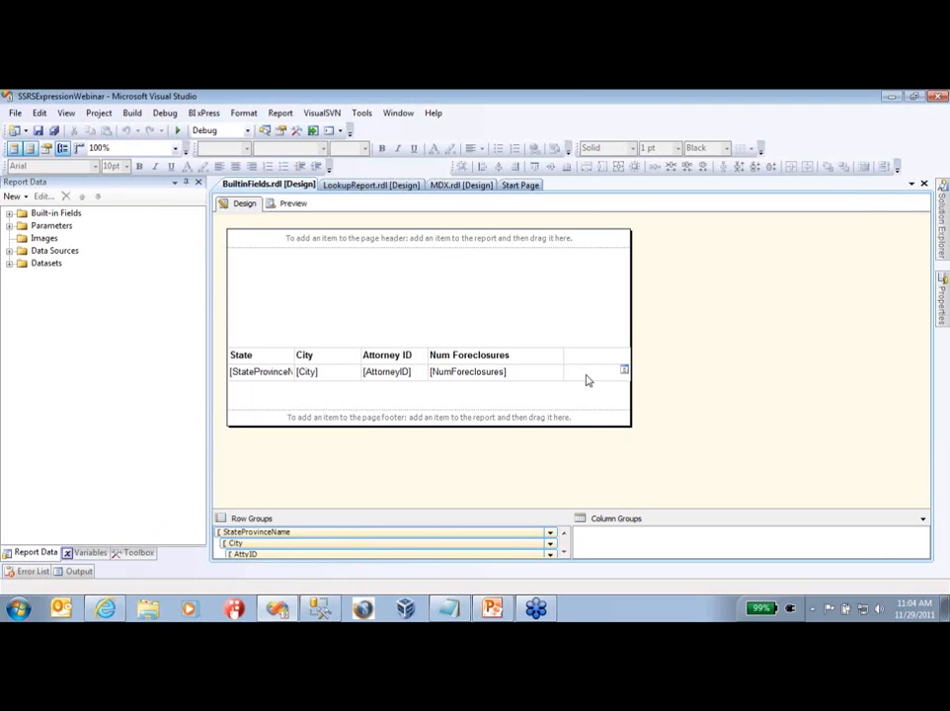
Browse the built-in fields (OverallPageNumber, Language) in the cell's expression editor, leaving it unchanged
right_click(577, 371)
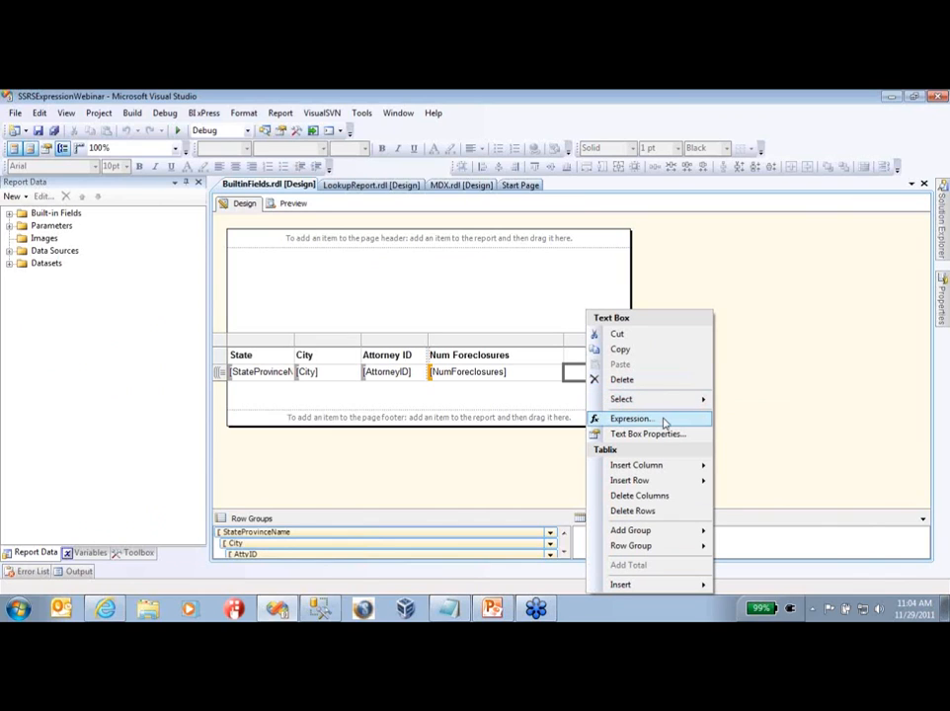
left_click(632, 419)
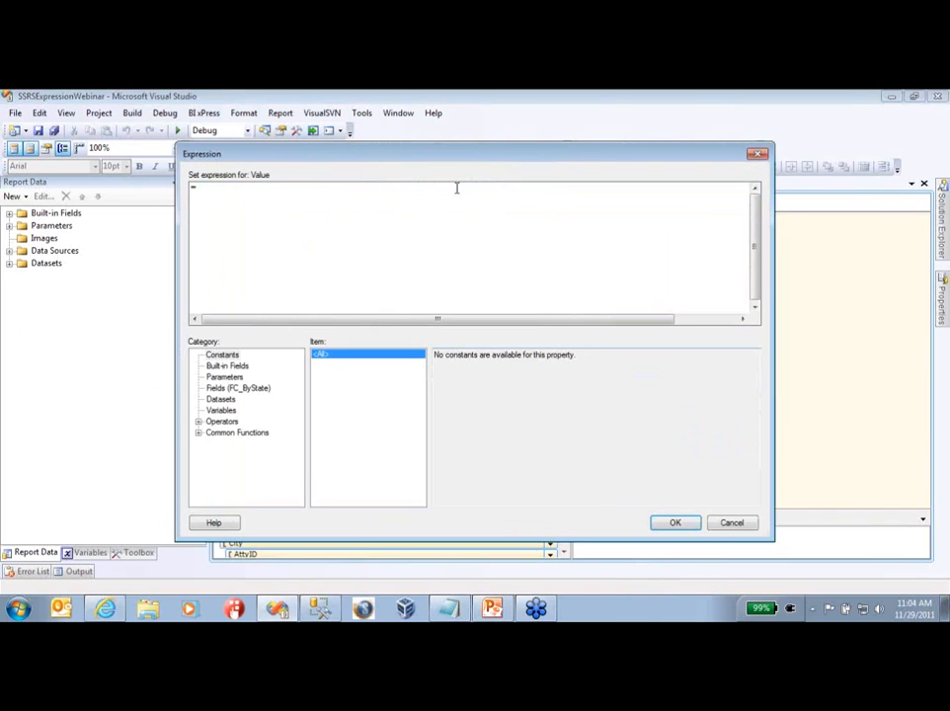
mouse_move(624, 318)
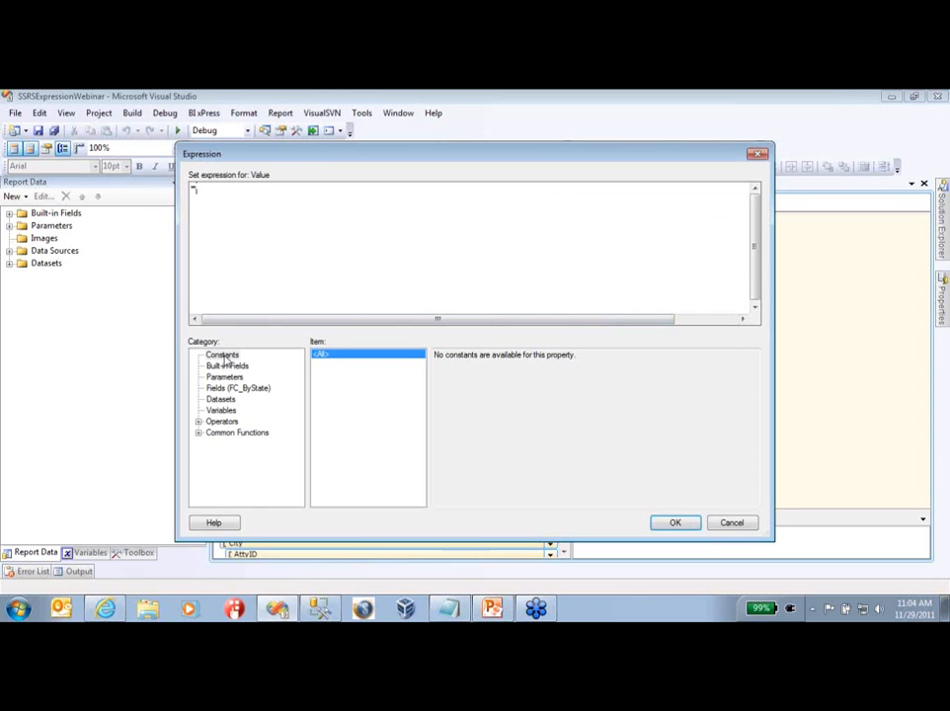
left_click(227, 366)
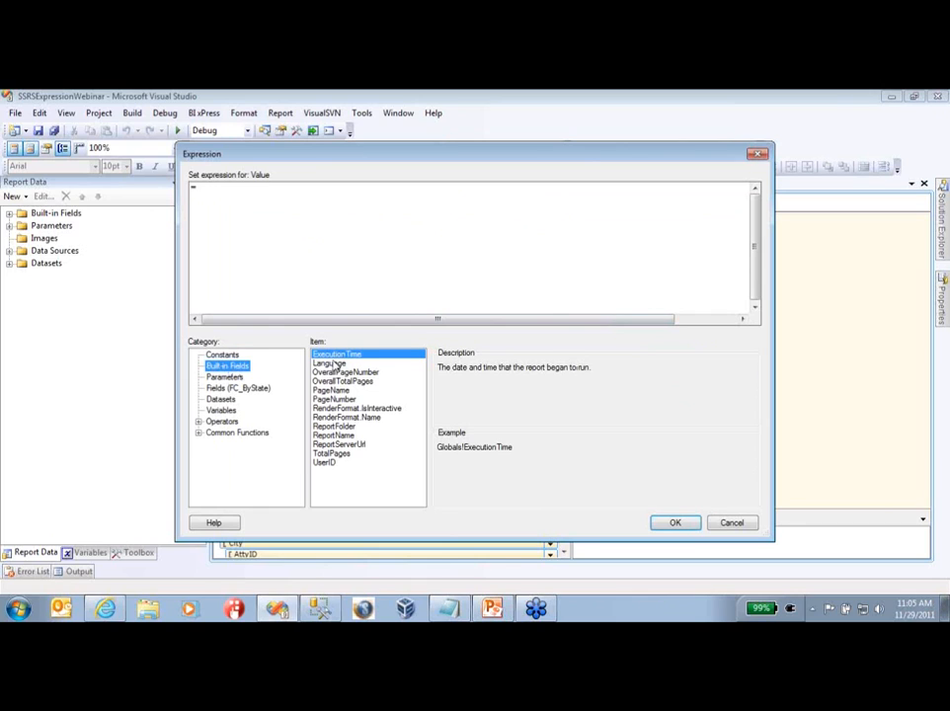
left_click(343, 372)
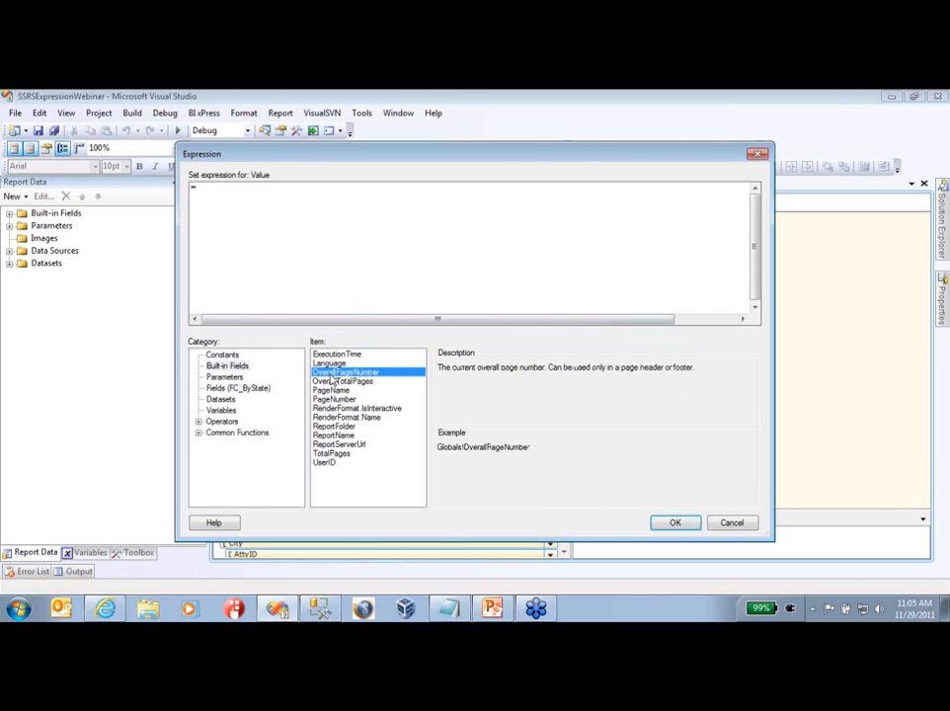
left_click(330, 363)
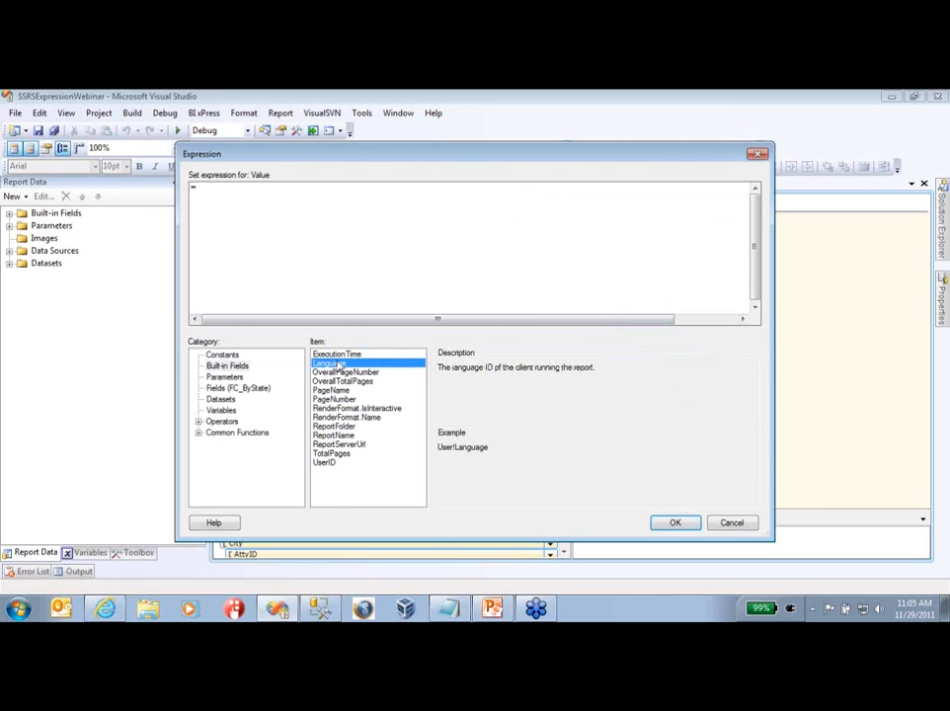
left_click(336, 354)
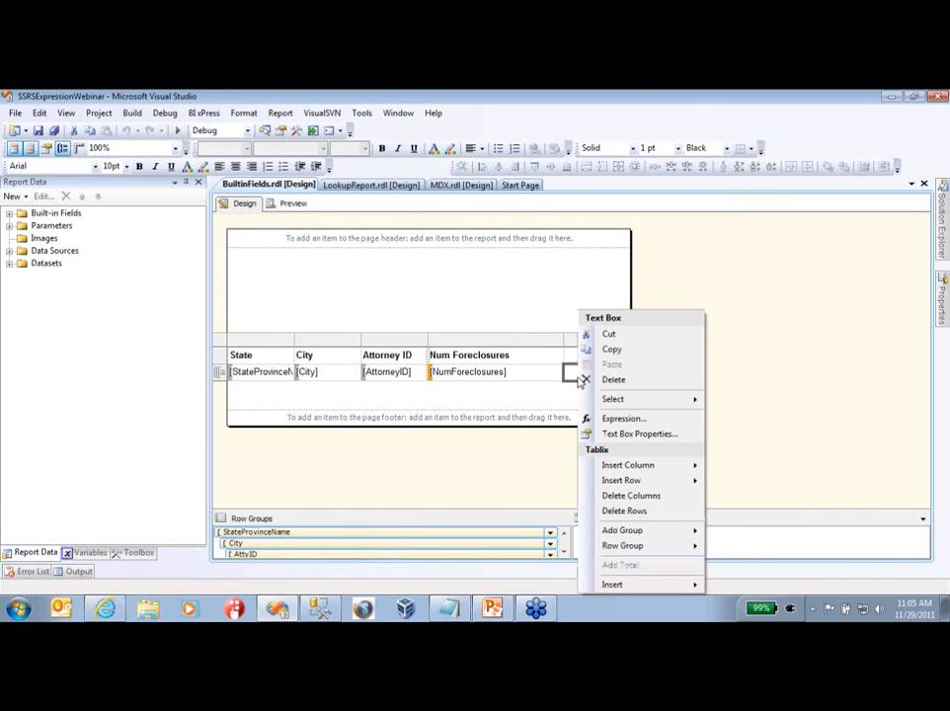
Review the text box's alignment, font and border settings and its full property list without changes
left_click(640, 435)
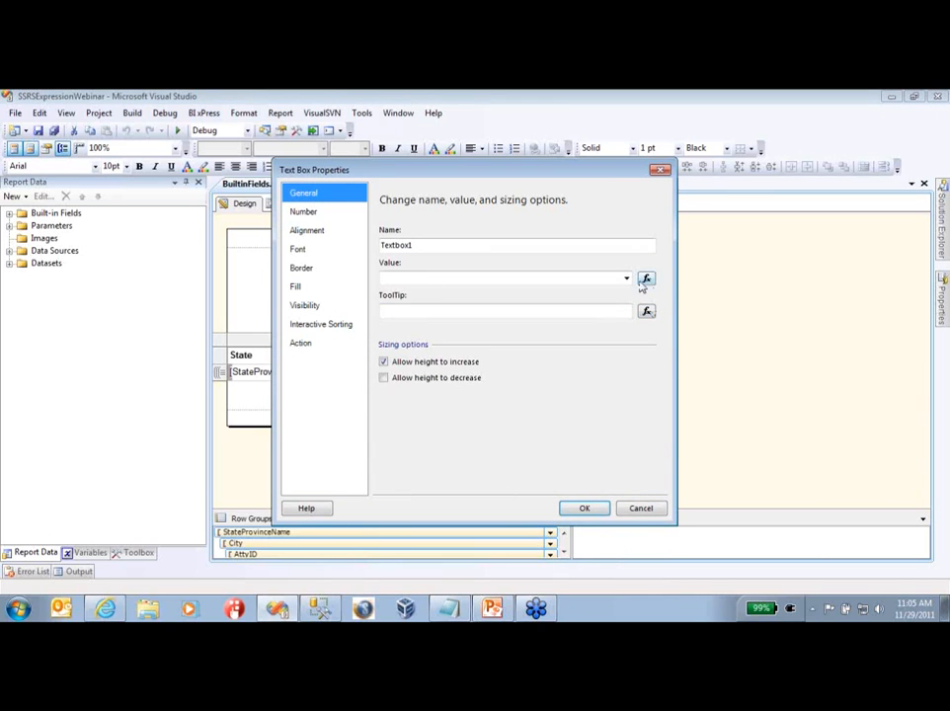
left_click(646, 278)
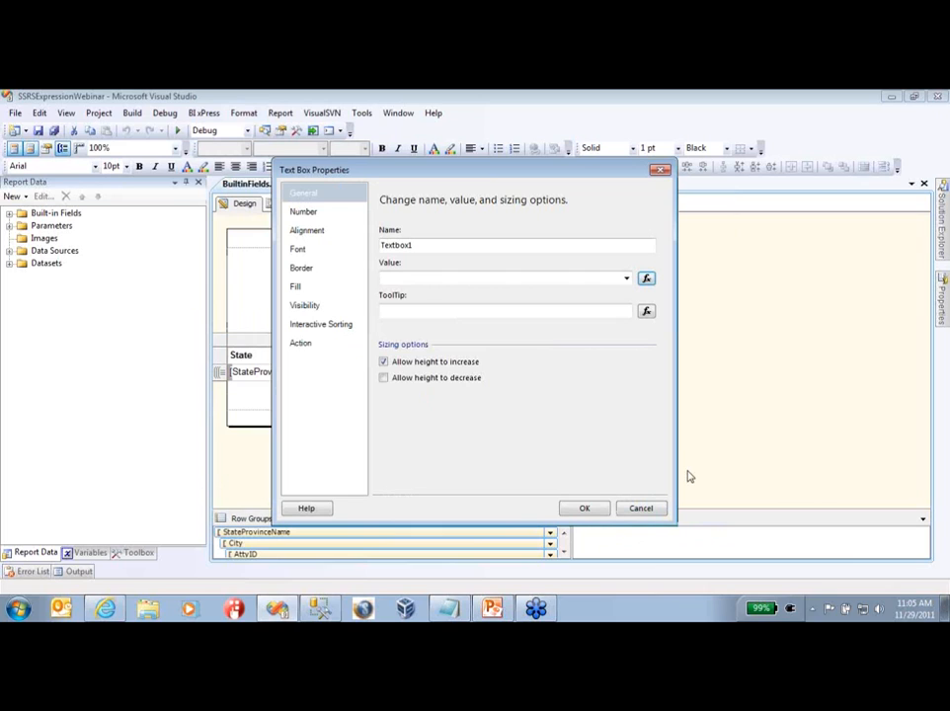
left_click(304, 211)
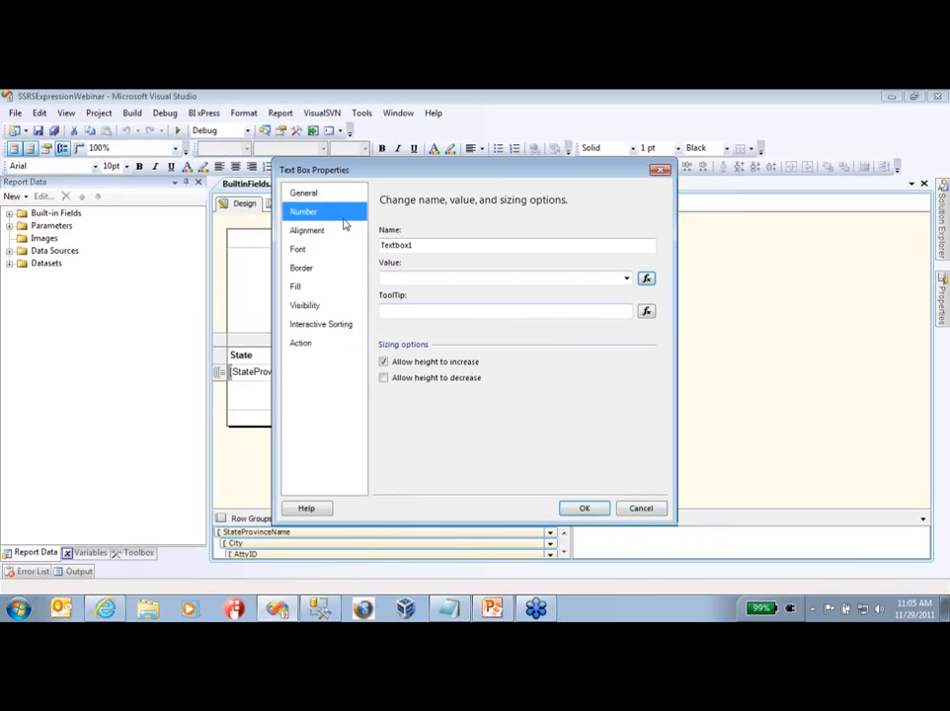
left_click(308, 230)
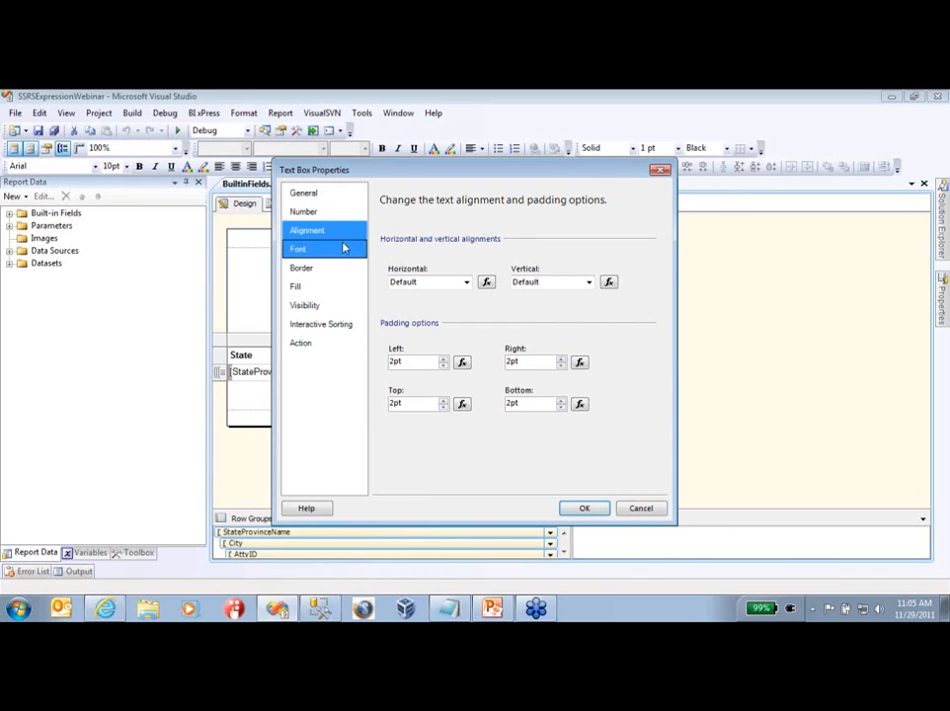
mouse_move(332, 253)
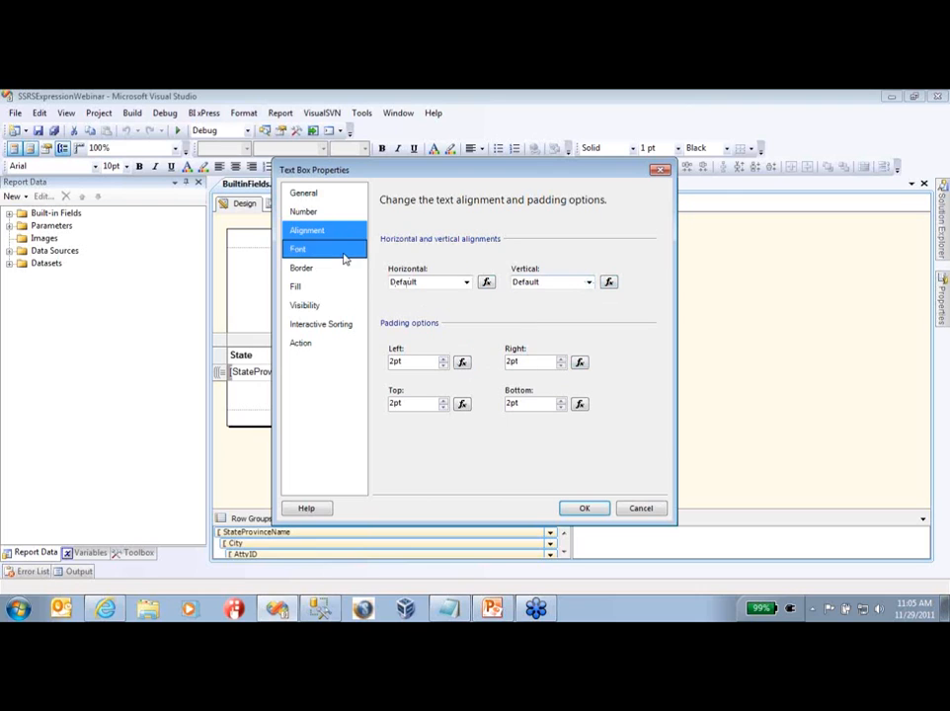
left_click(298, 249)
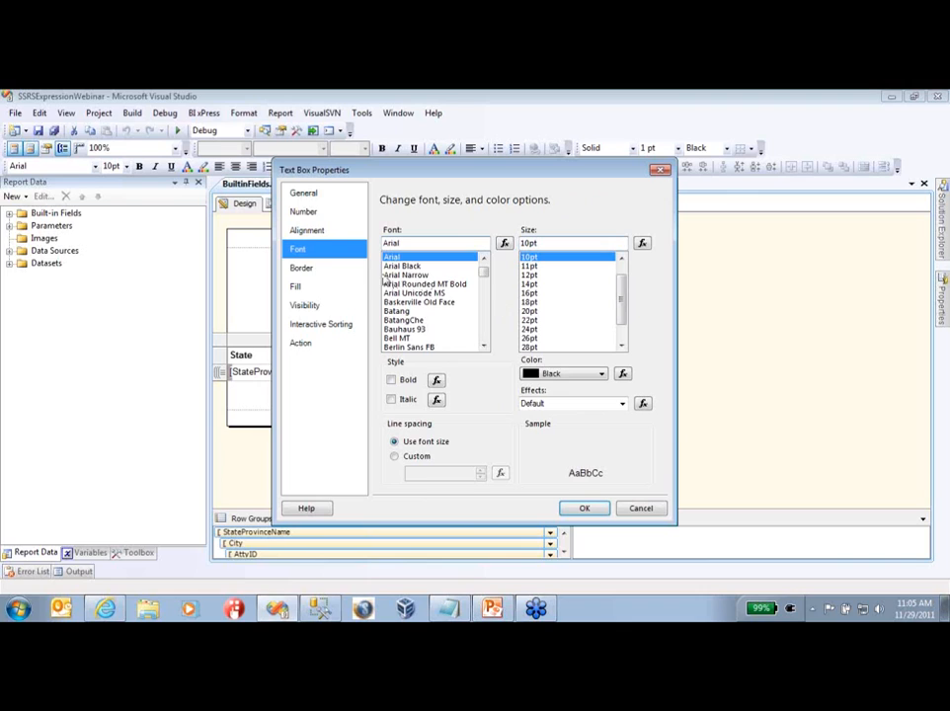
left_click(301, 269)
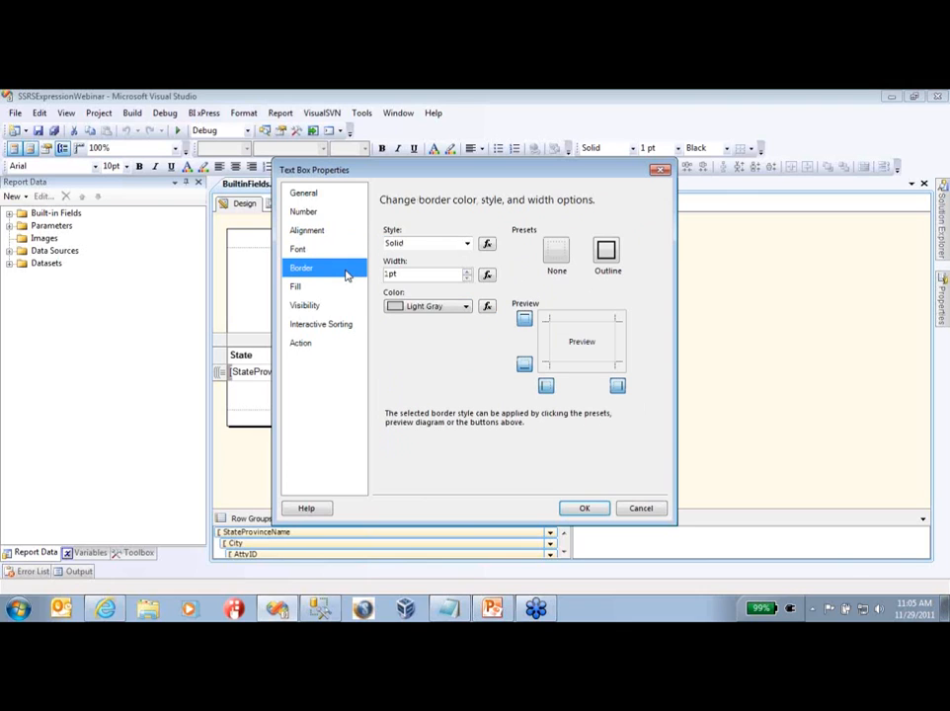
left_click(296, 286)
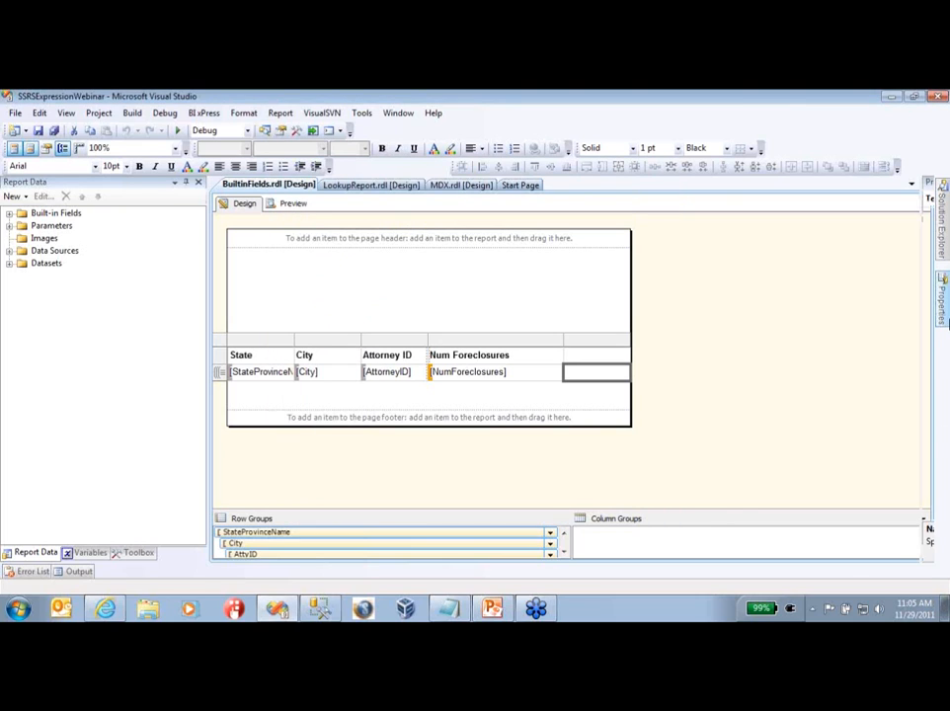
left_click(597, 371)
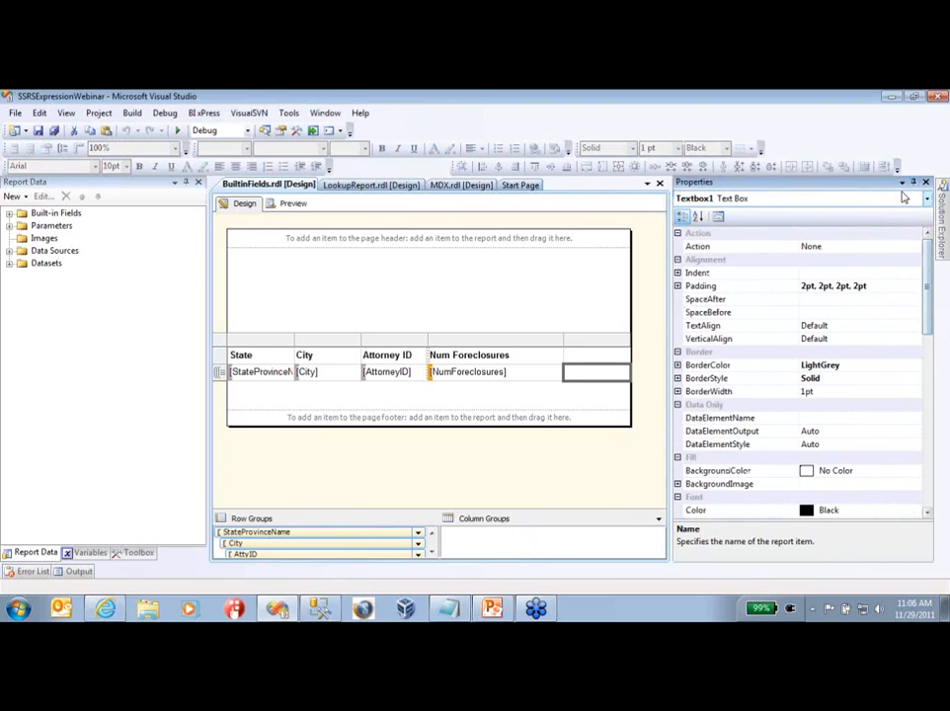
left_click(924, 182)
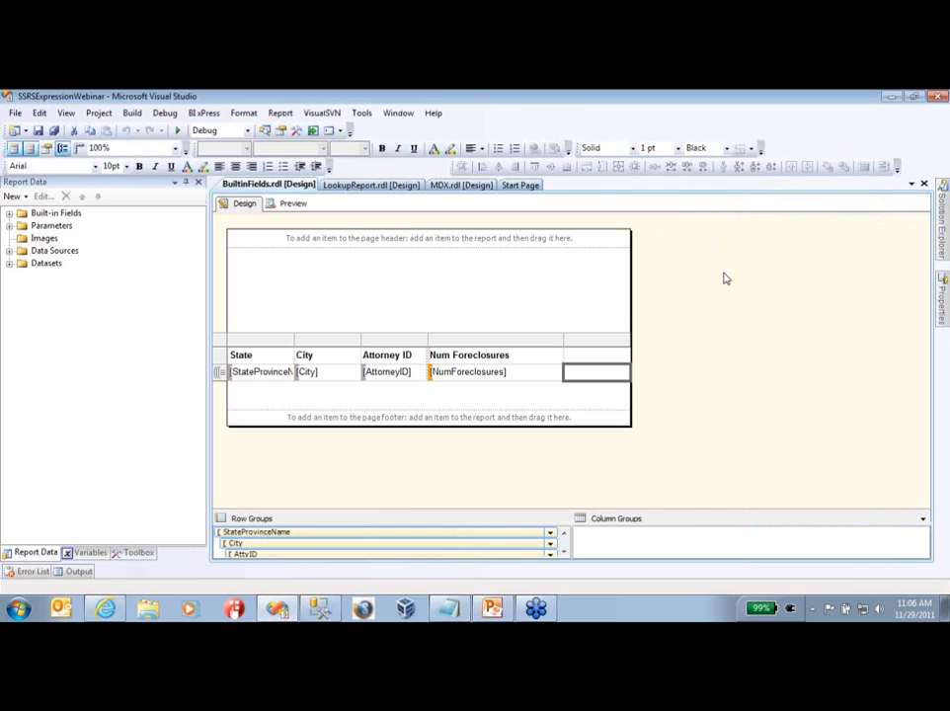
mouse_move(575, 245)
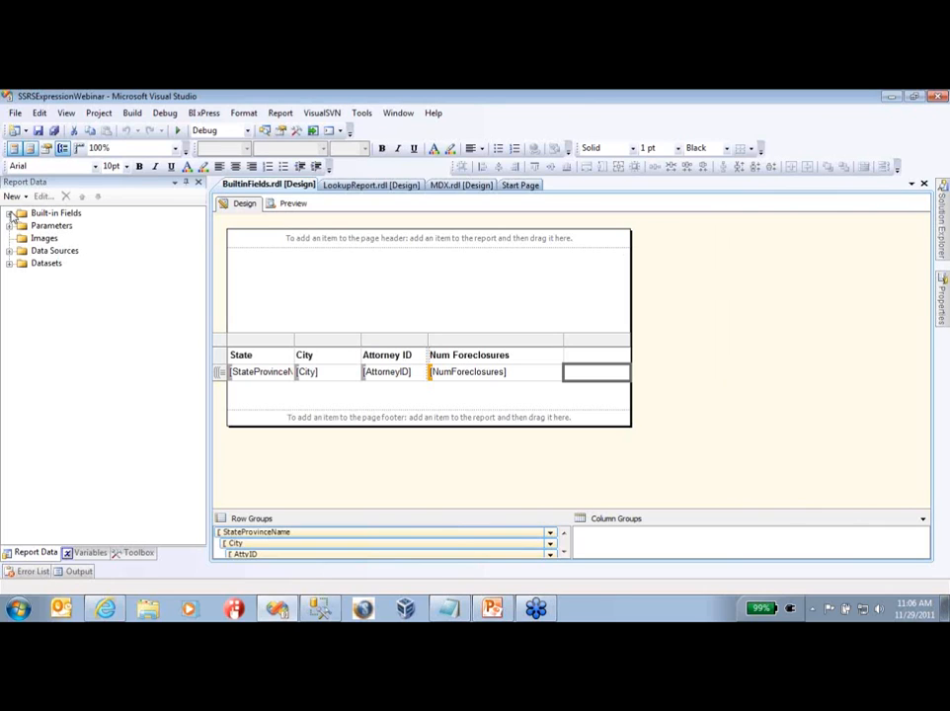
Expand the Built-in Fields list and check it again in the empty cell's expression editor
left_click(12, 213)
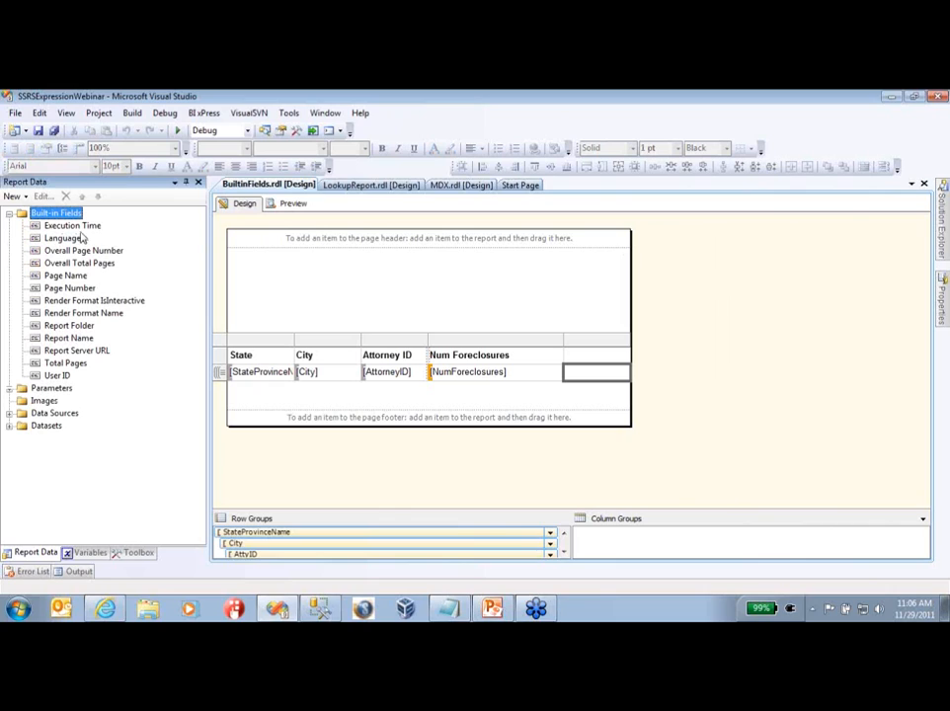
mouse_move(84, 233)
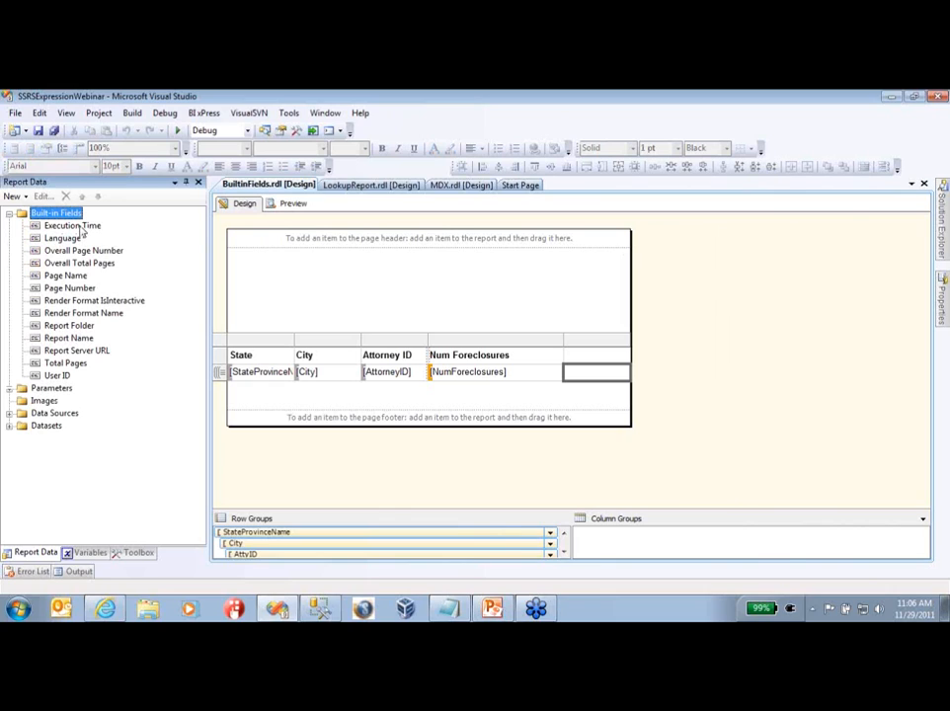
mouse_move(89, 259)
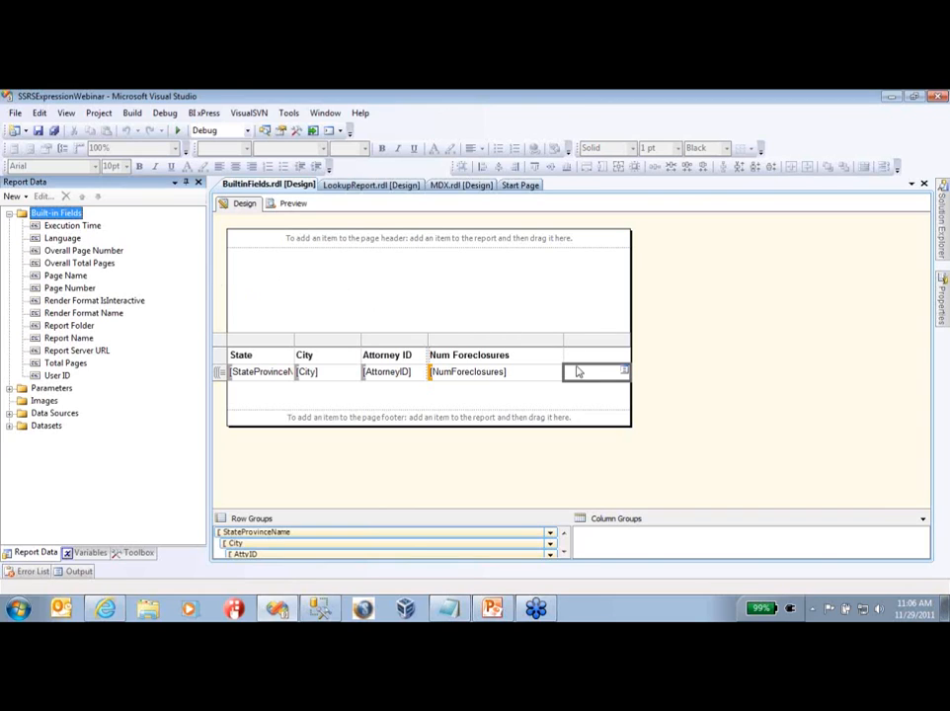
left_click(623, 372)
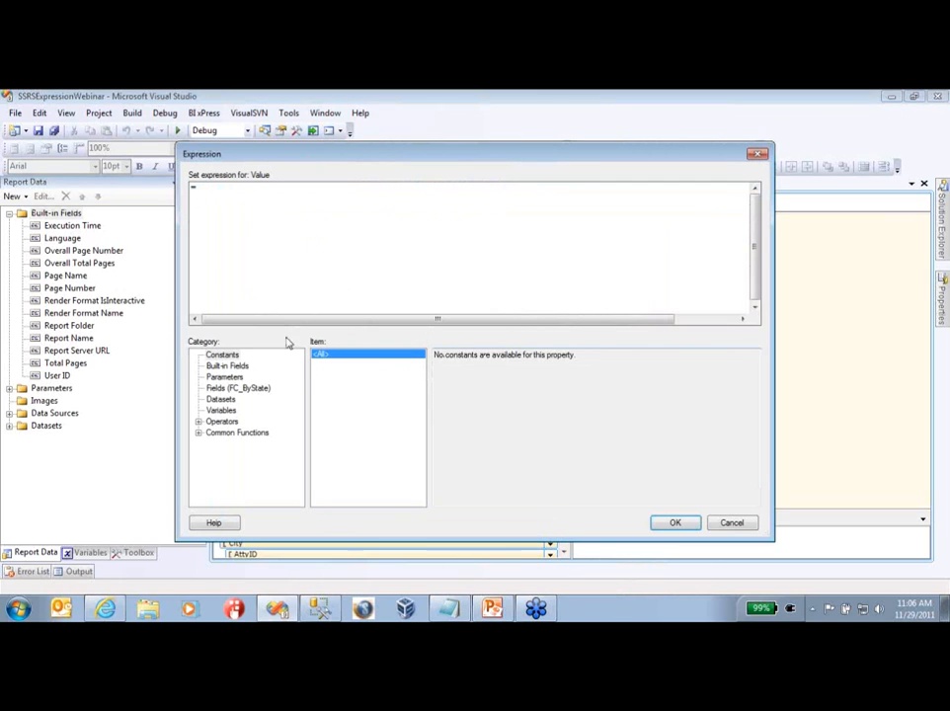
left_click(227, 364)
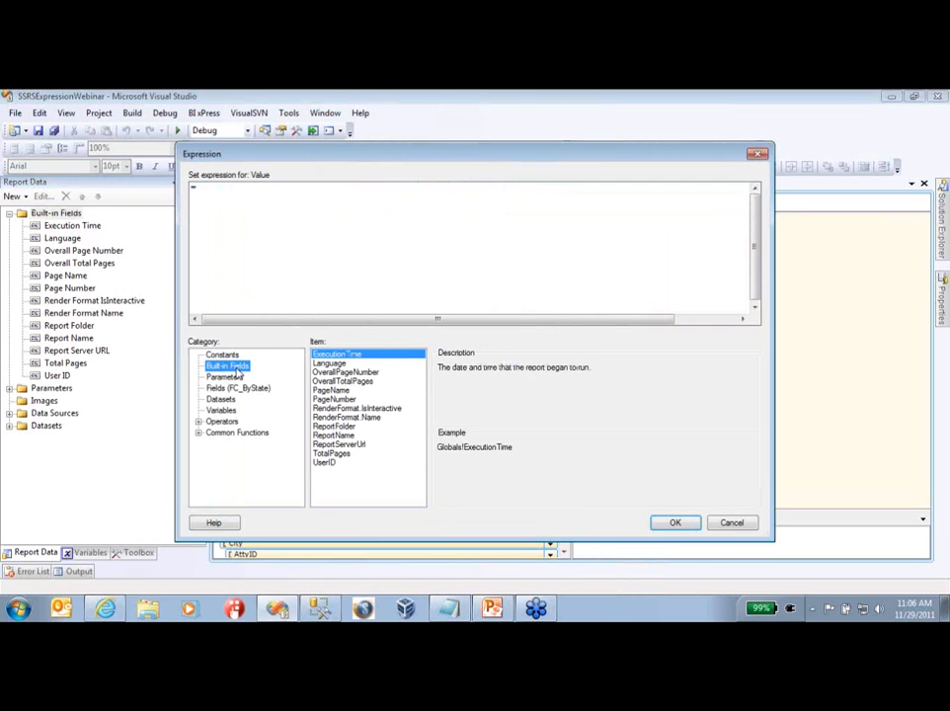
mouse_move(366, 431)
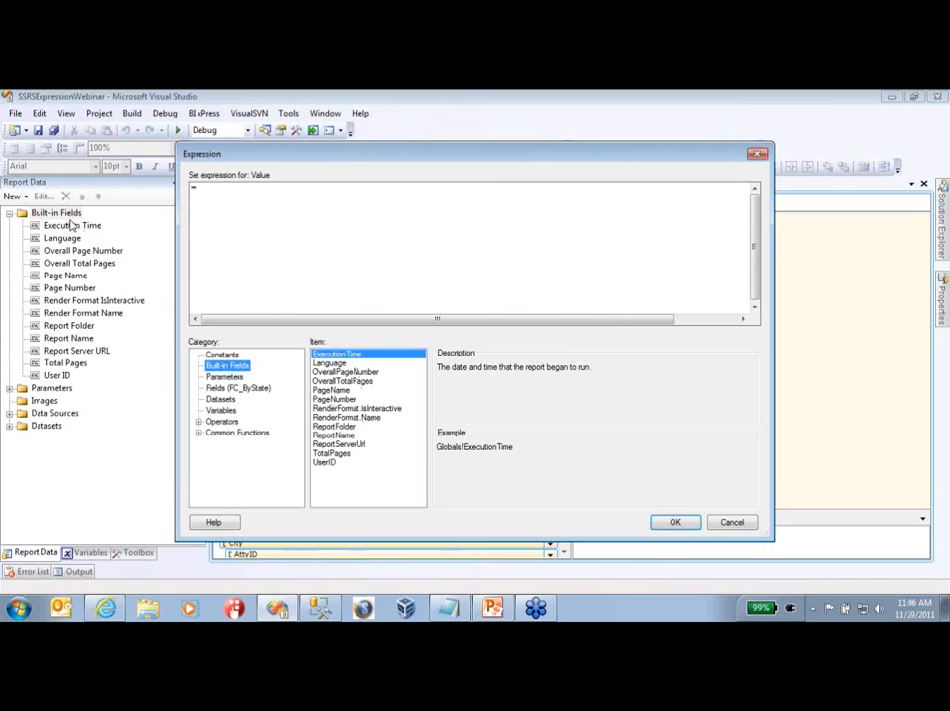
mouse_move(751, 522)
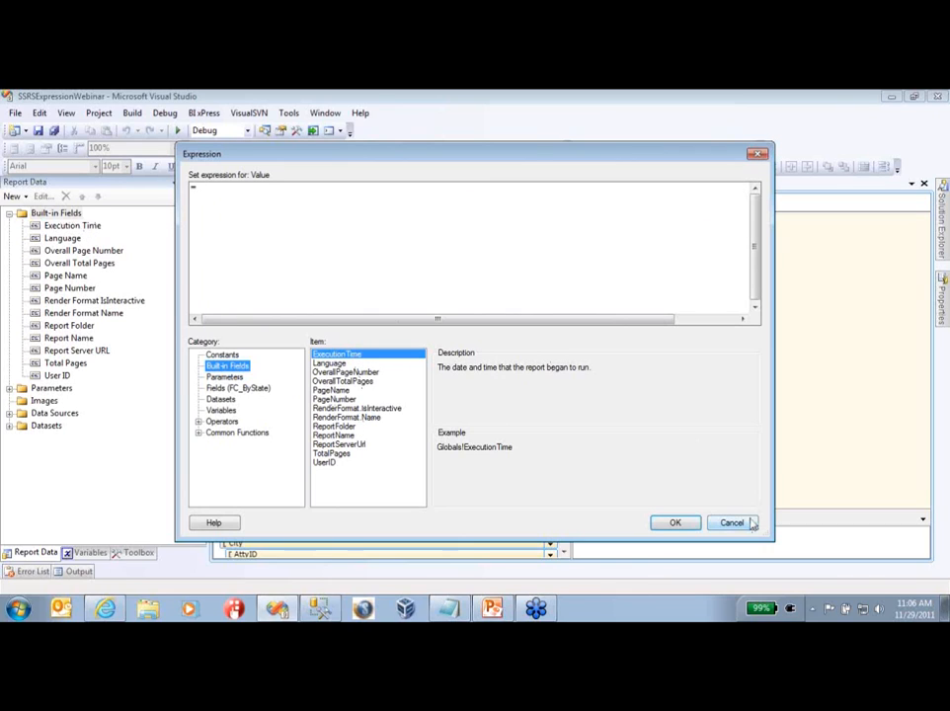
left_click(733, 522)
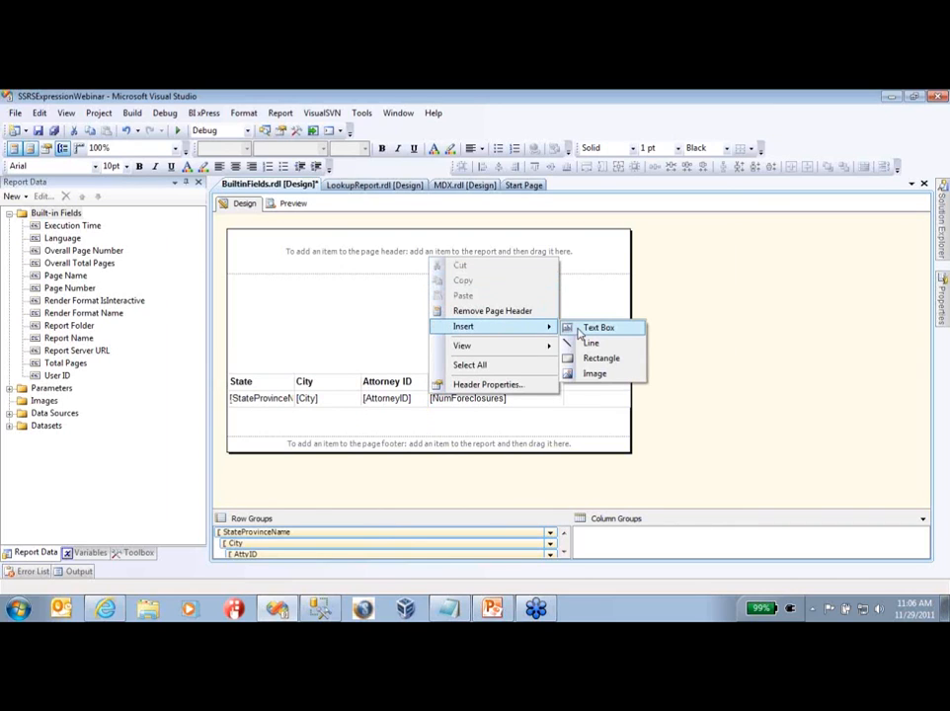
Add a page-header text box with 'this is', preview it as BuiltinFields, and return to design
left_click(599, 328)
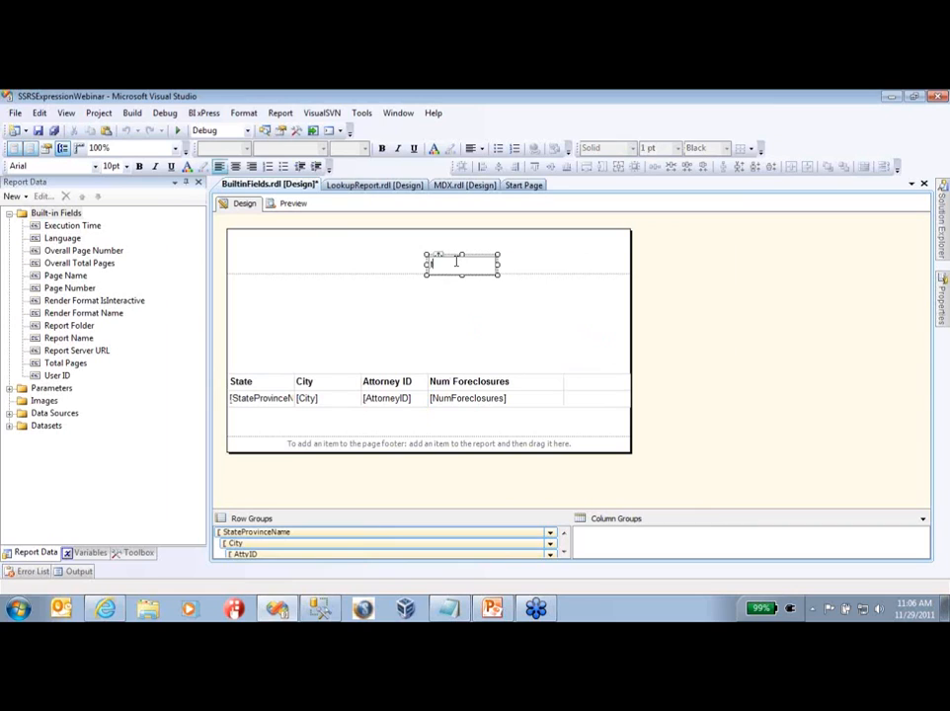
type("this is")
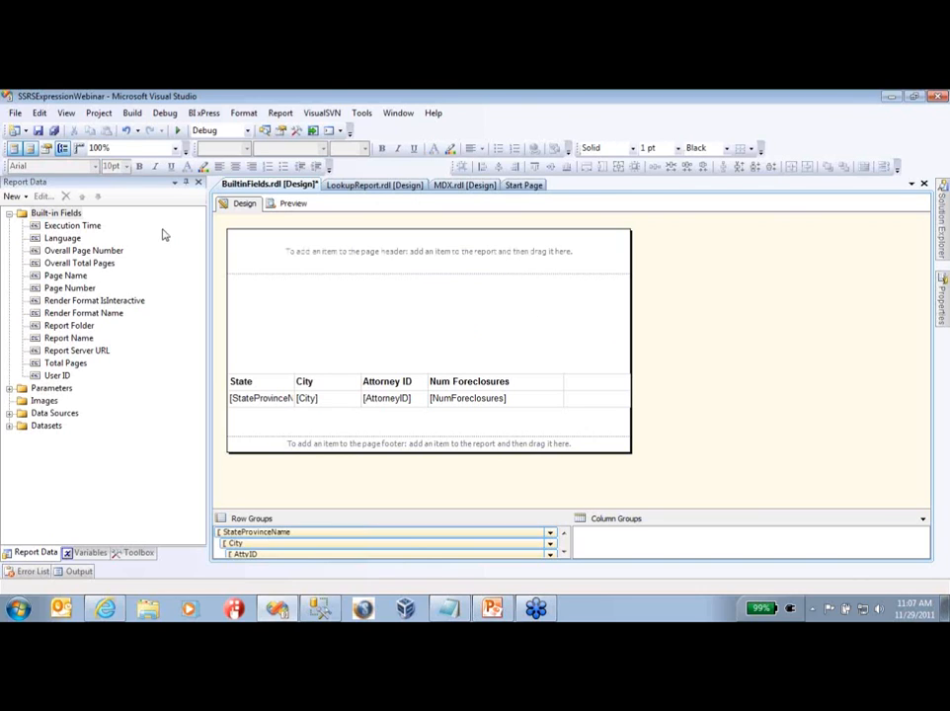
mouse_move(75, 340)
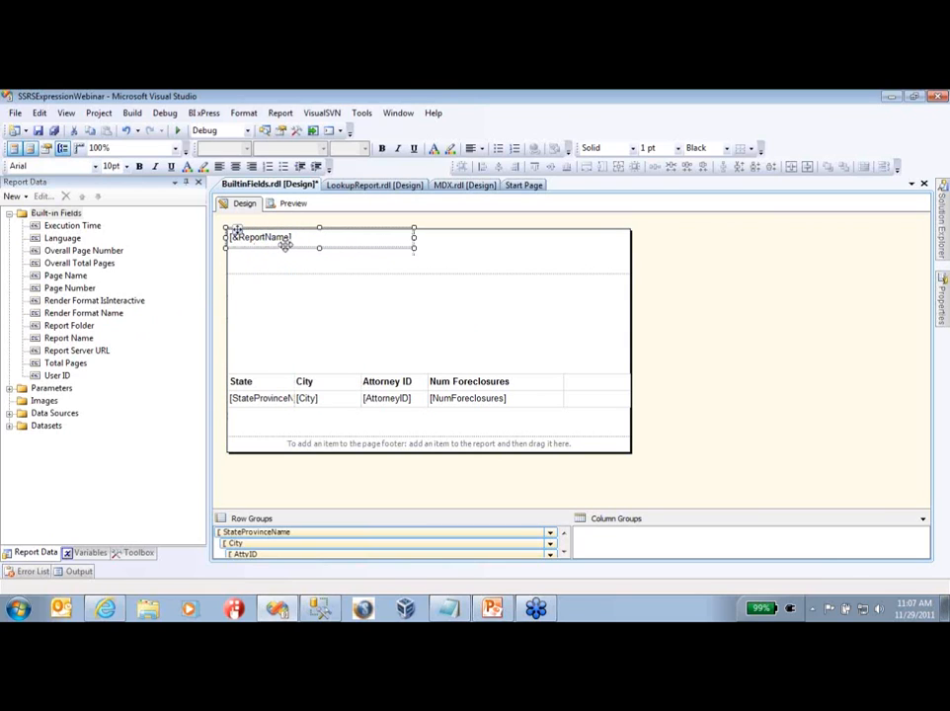
mouse_move(310, 253)
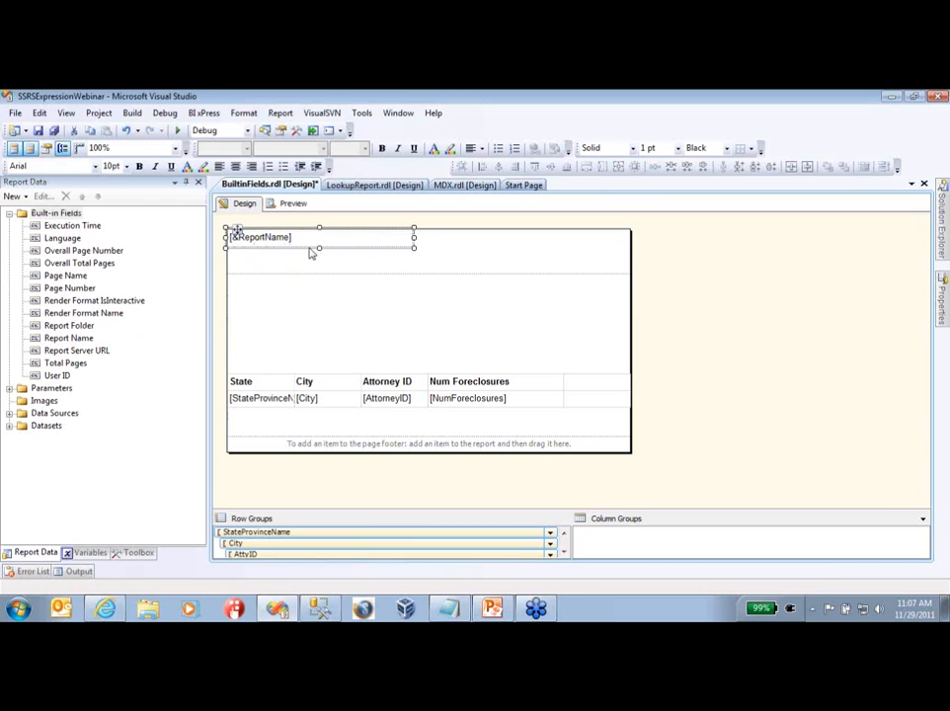
mouse_move(267, 186)
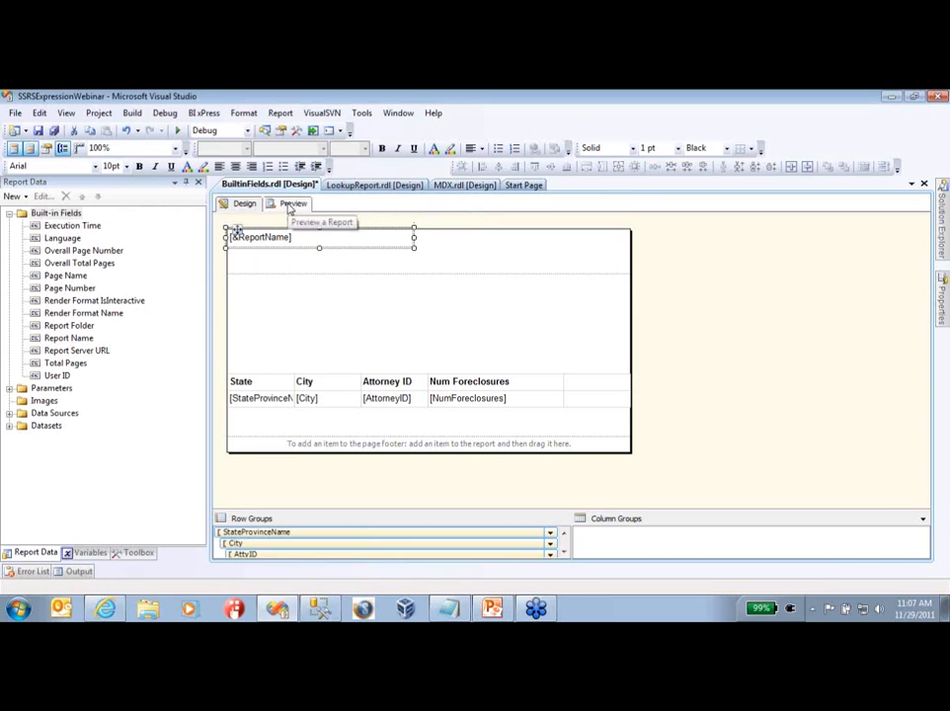
left_click(292, 204)
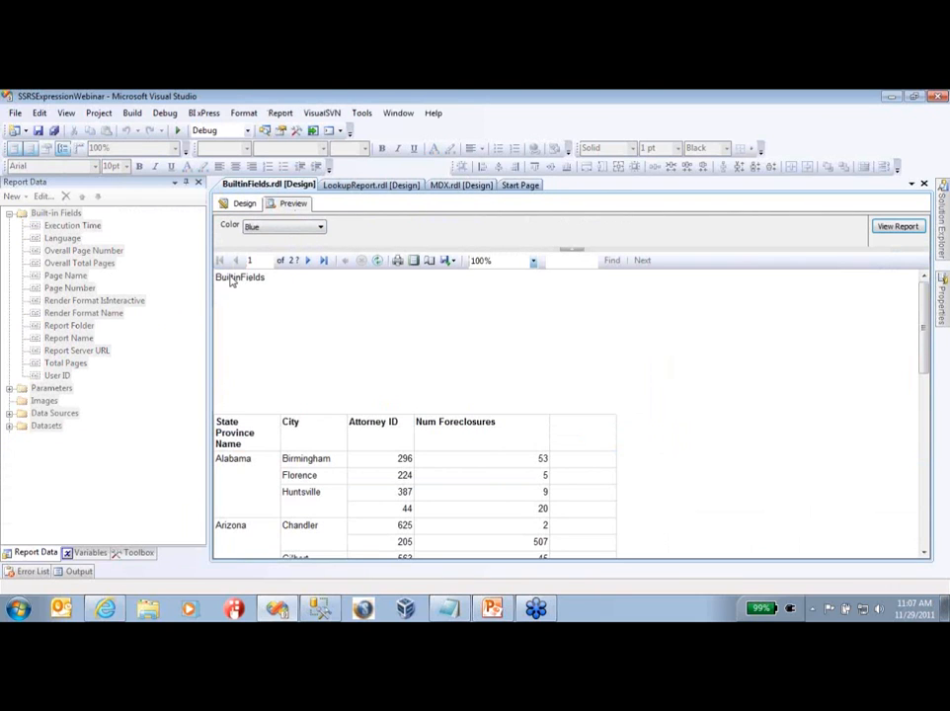
mouse_move(237, 225)
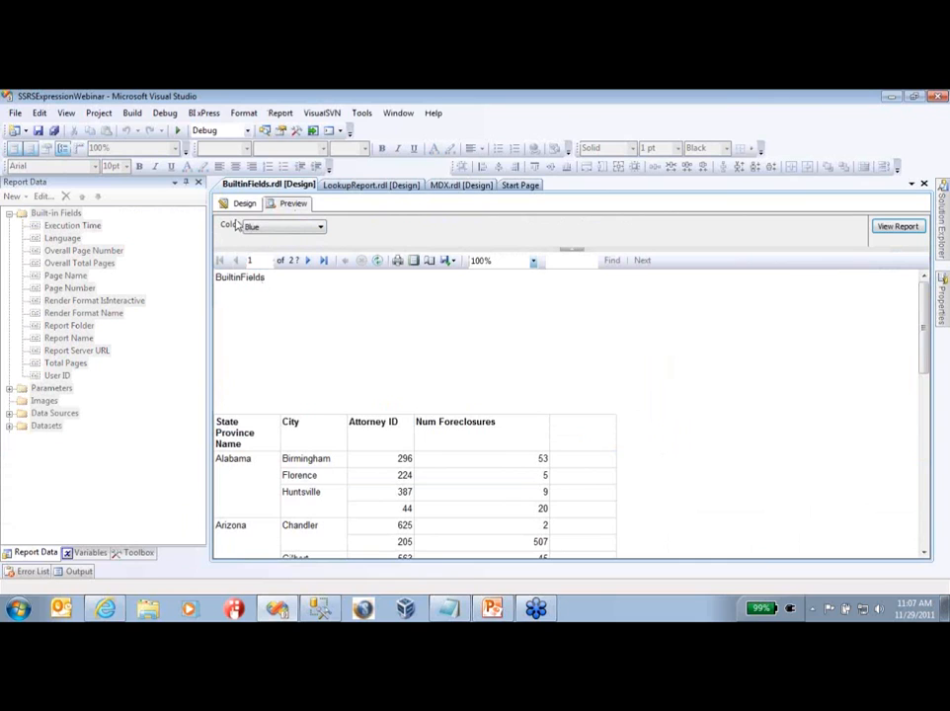
left_click(241, 204)
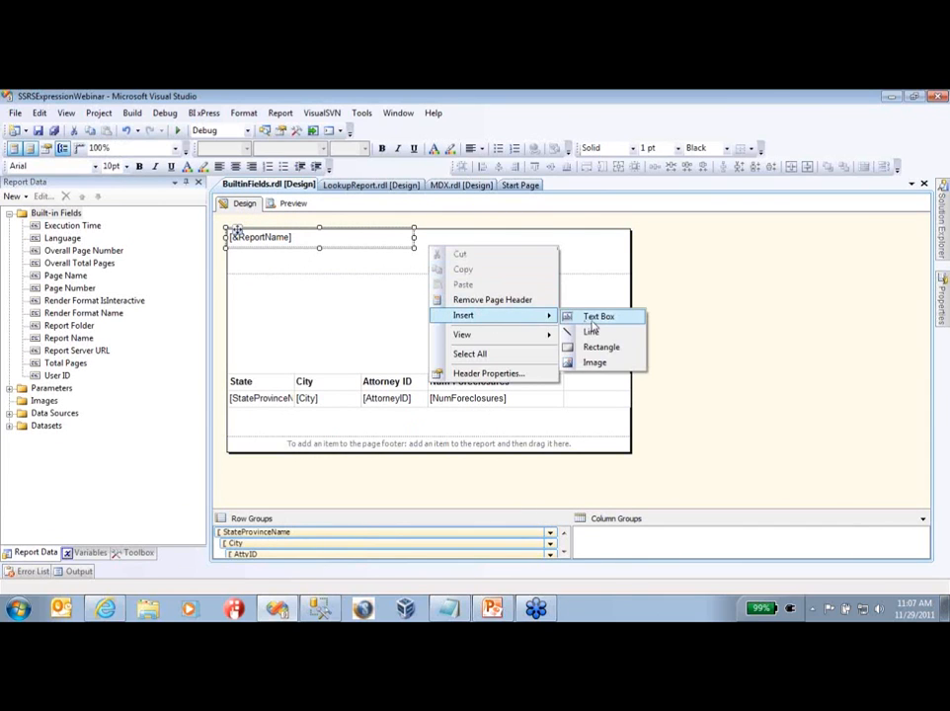
Insert a second header text box and draft its expression as Globals!ReportName from Built-in Fields
left_click(600, 316)
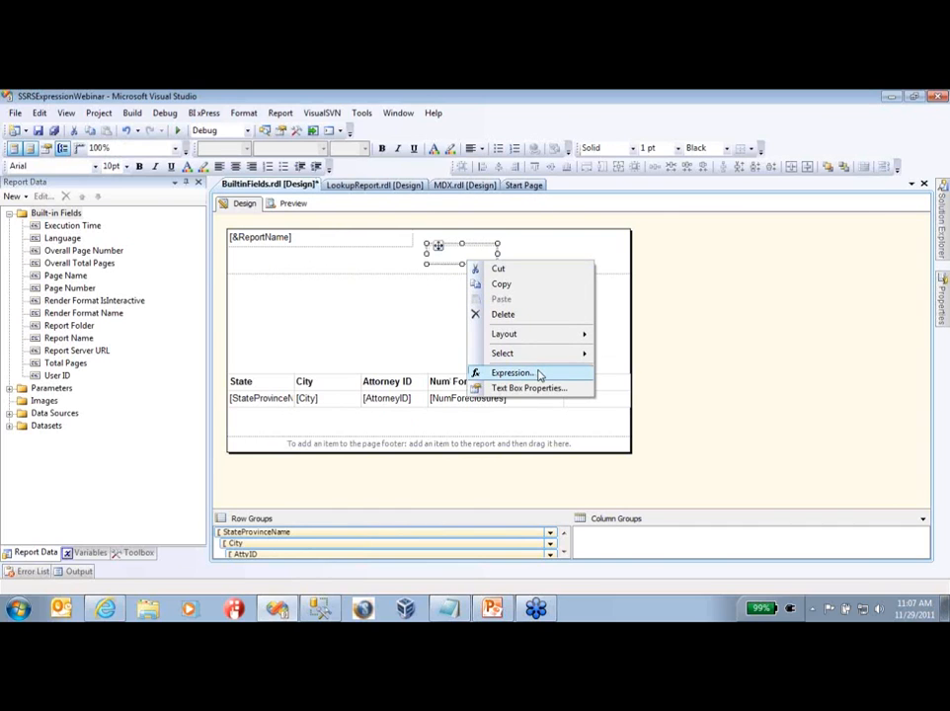
left_click(511, 372)
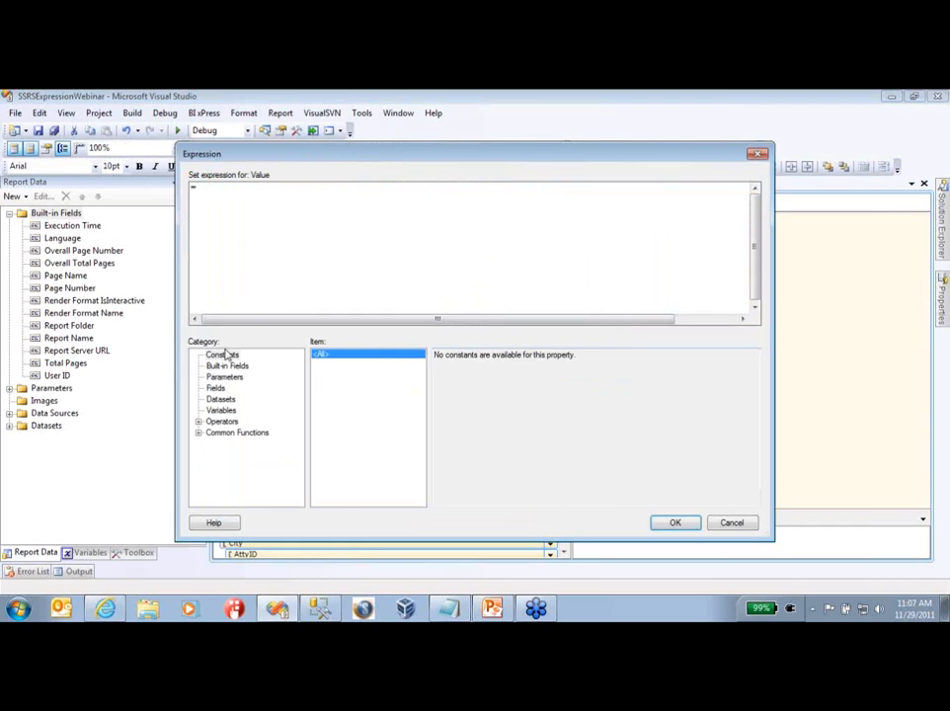
left_click(227, 366)
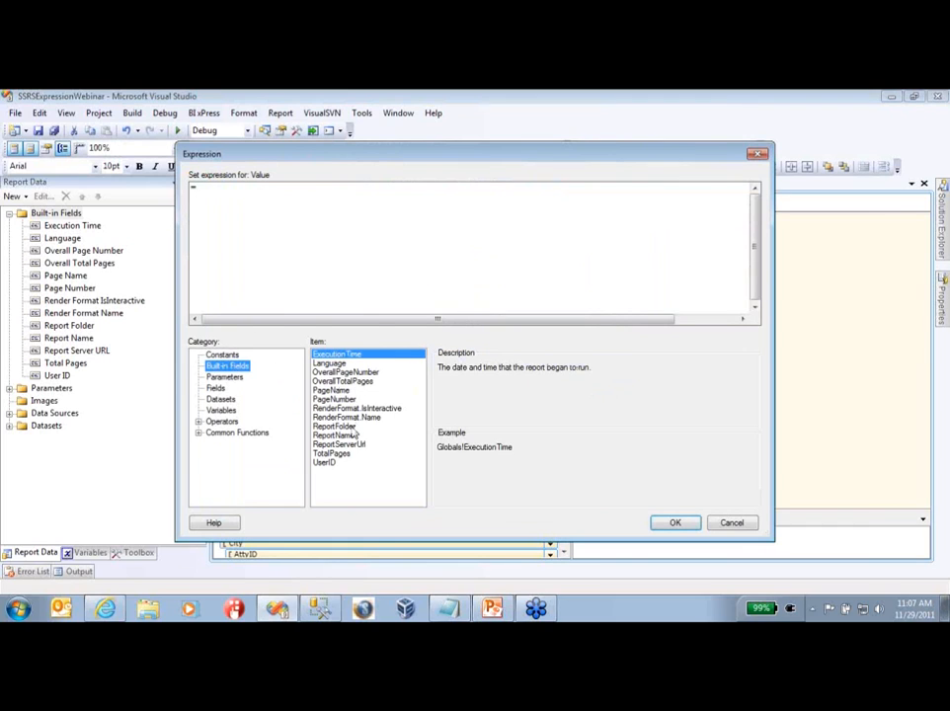
double_click(336, 434)
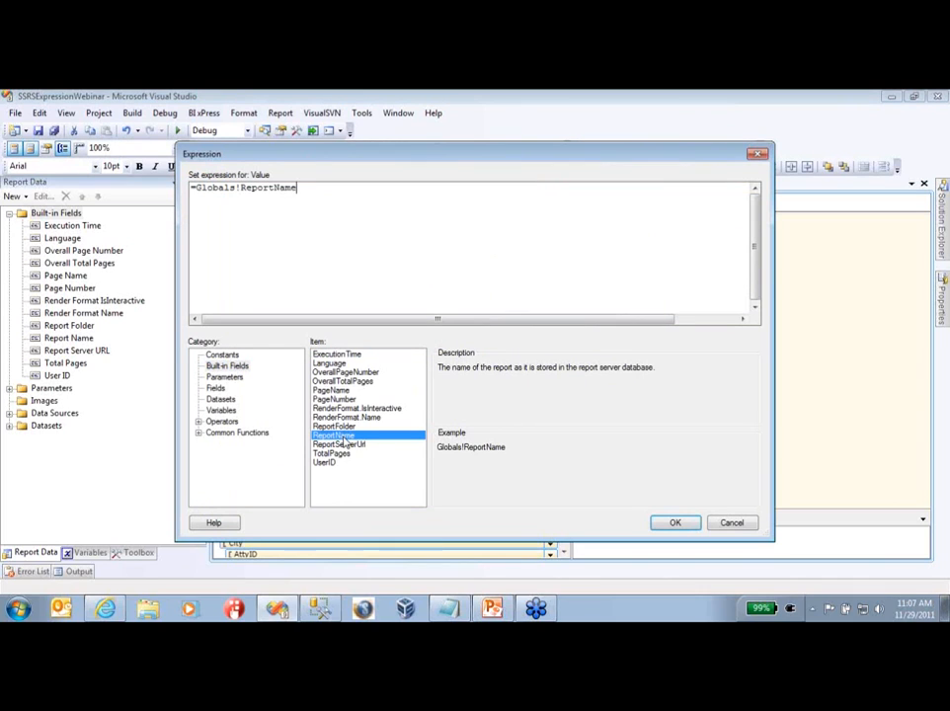
left_click(676, 521)
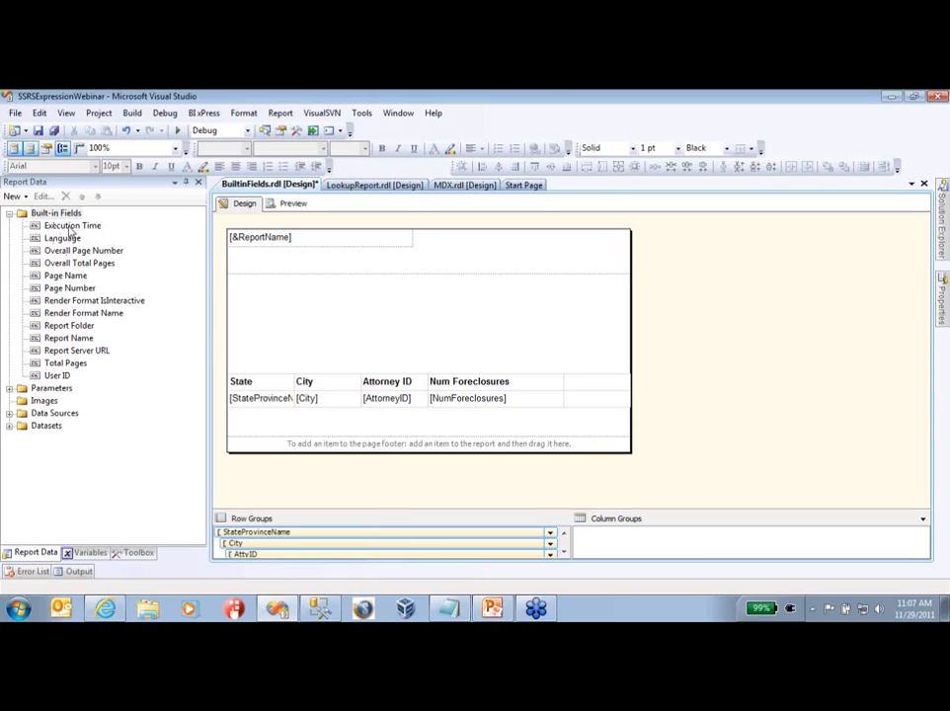
mouse_move(281, 261)
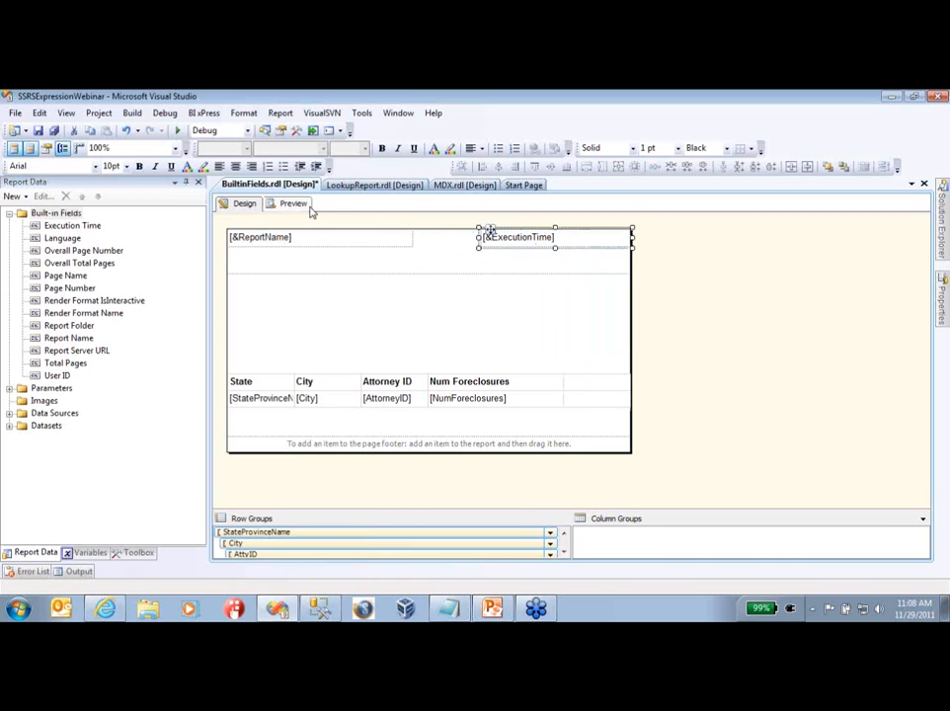
left_click(295, 203)
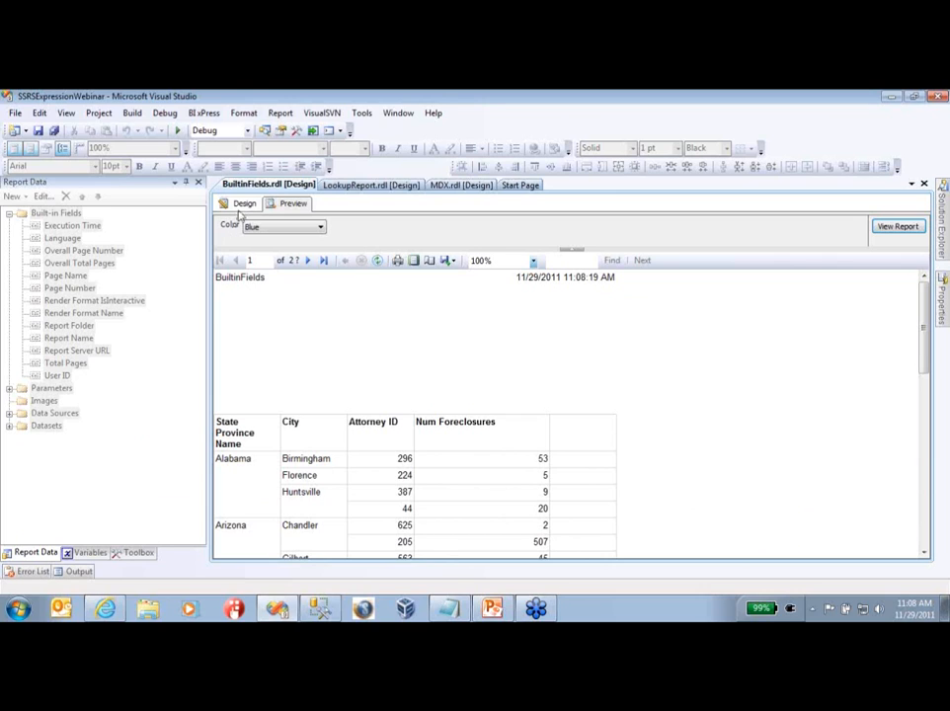
left_click(245, 201)
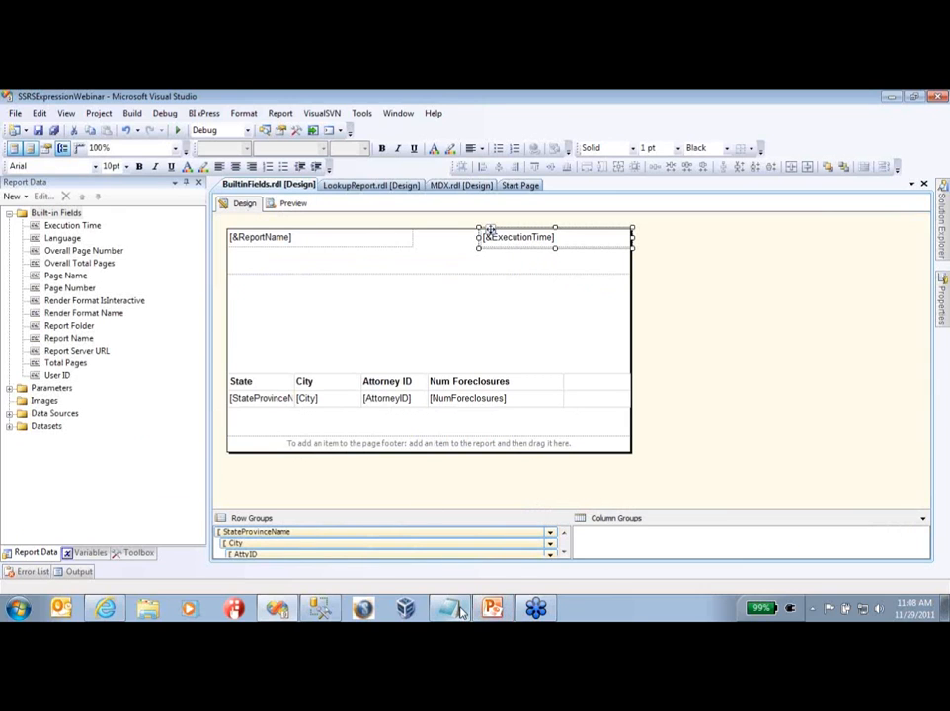
Set the execution-time header box to "Report Generated on: " & Globals!ExecutionTime
left_click(448, 609)
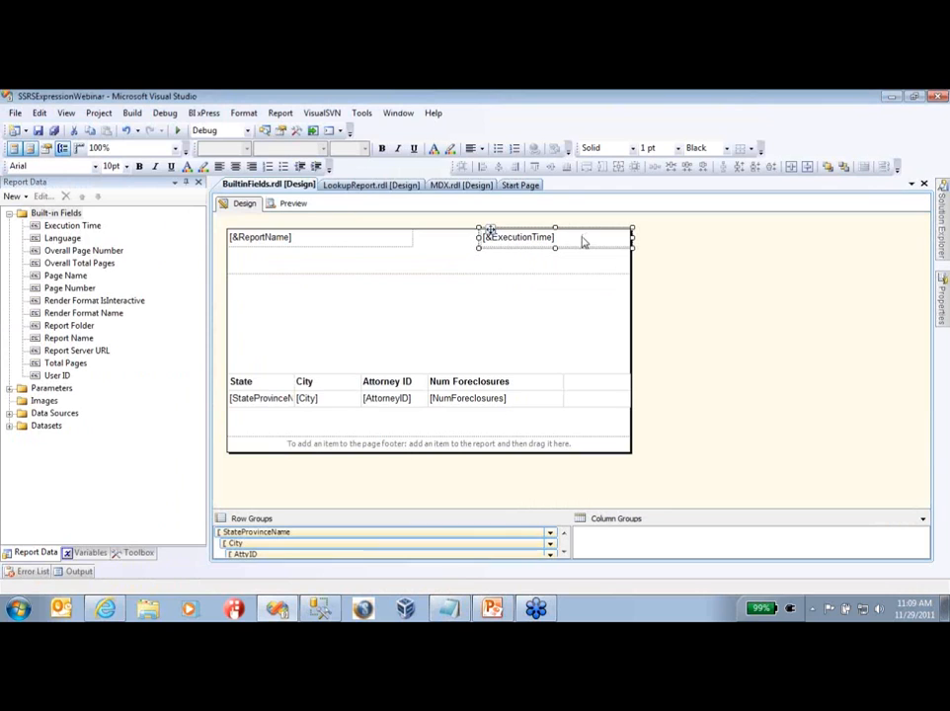
right_click(513, 237)
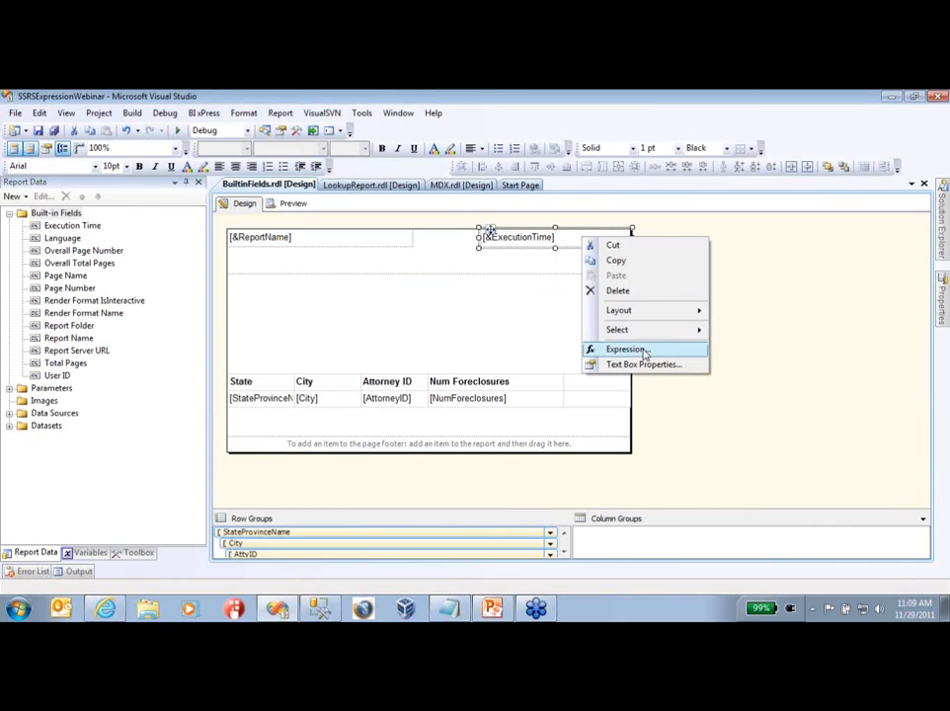
left_click(624, 348)
type("=\"Report Generated on:   \" & Globals!ExecutionTime")
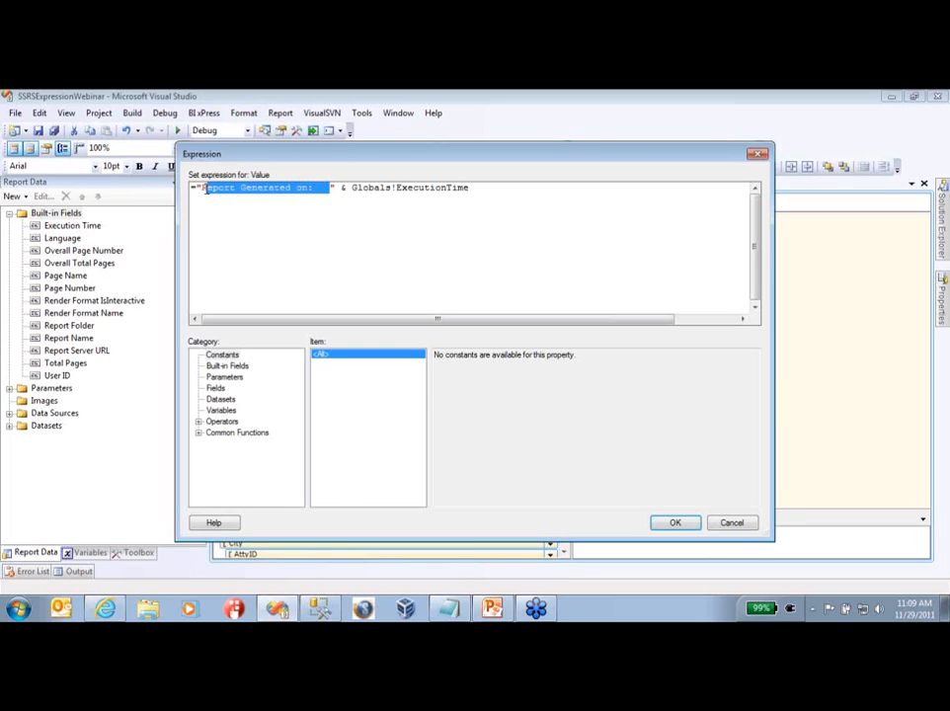
left_click(314, 187)
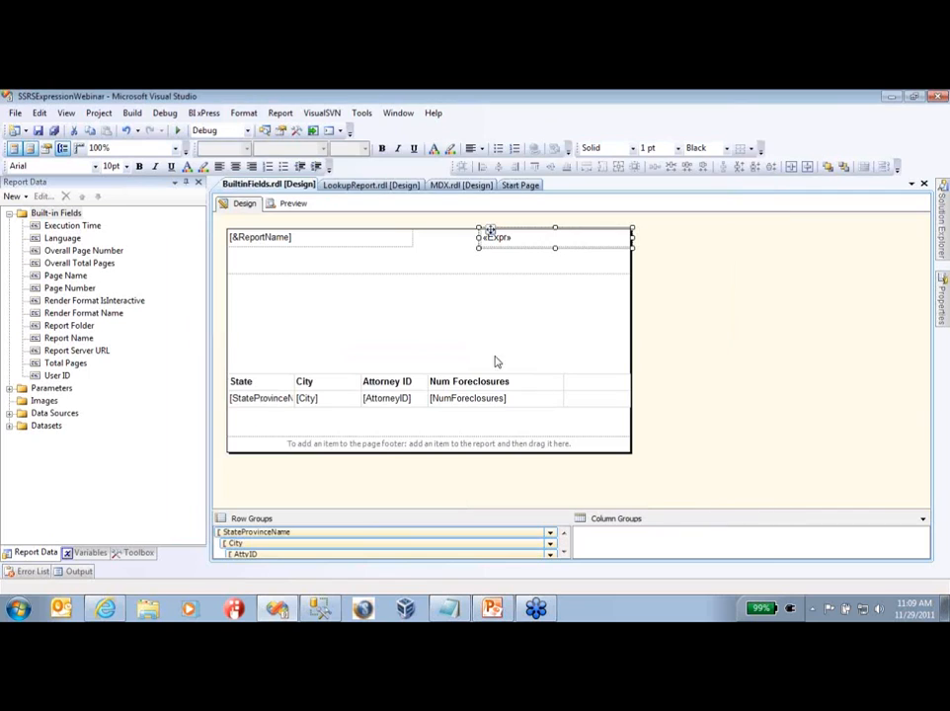
Preview the rendered header showing 'Report Generated on:' with date and time beside the report name
left_click(293, 204)
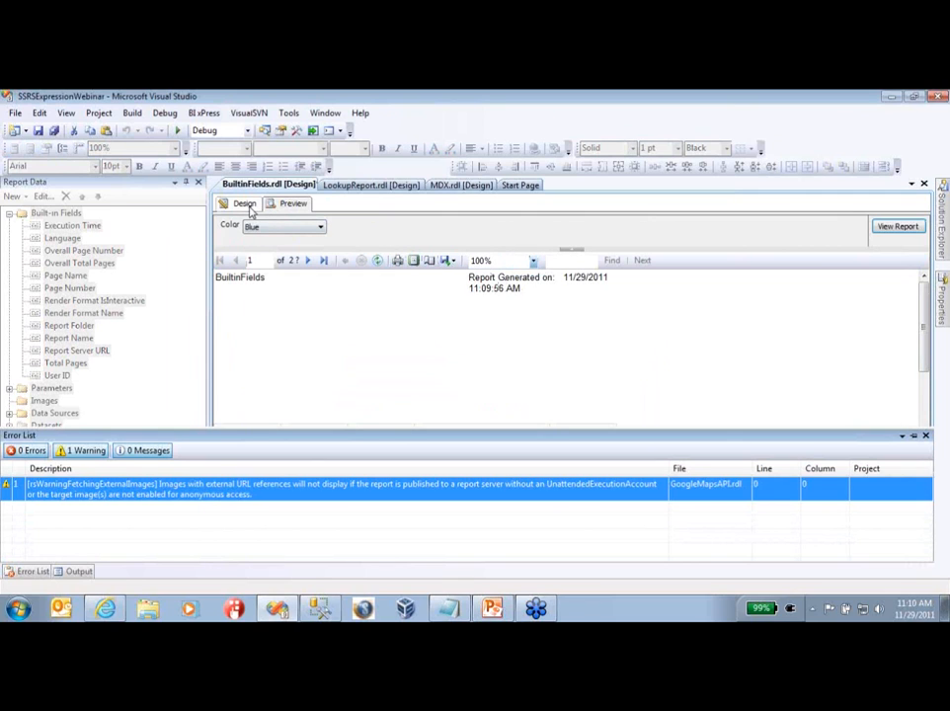
left_click(245, 201)
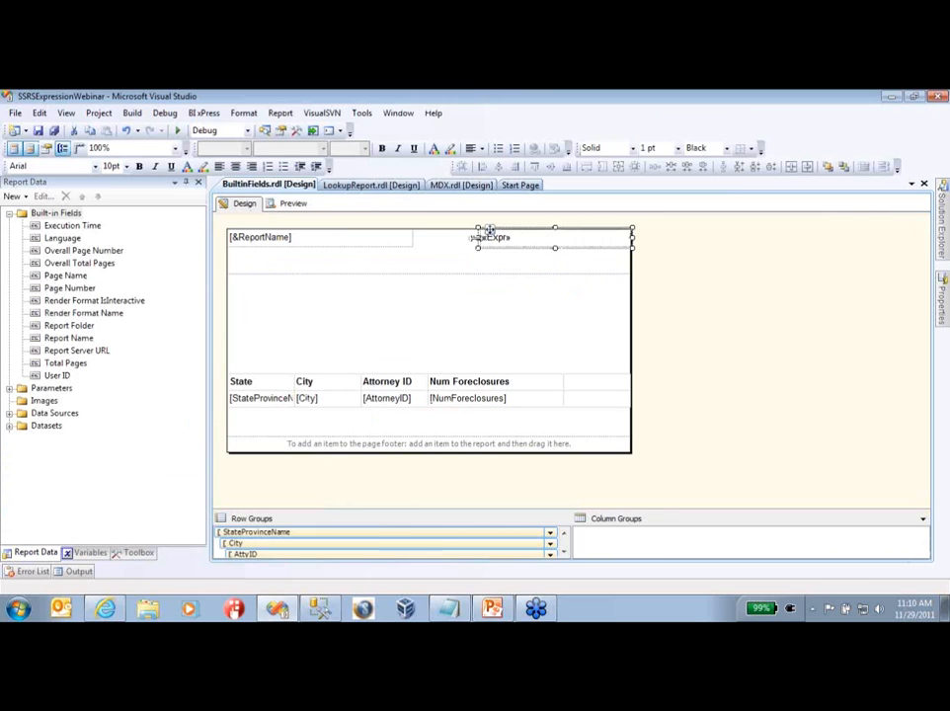
left_click(292, 204)
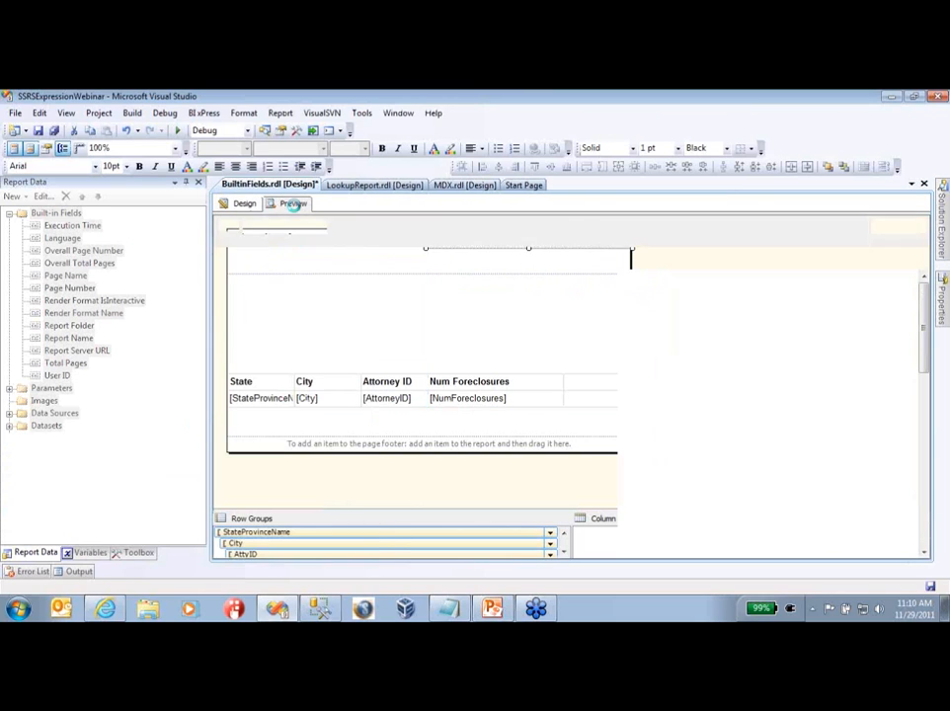
left_click(292, 201)
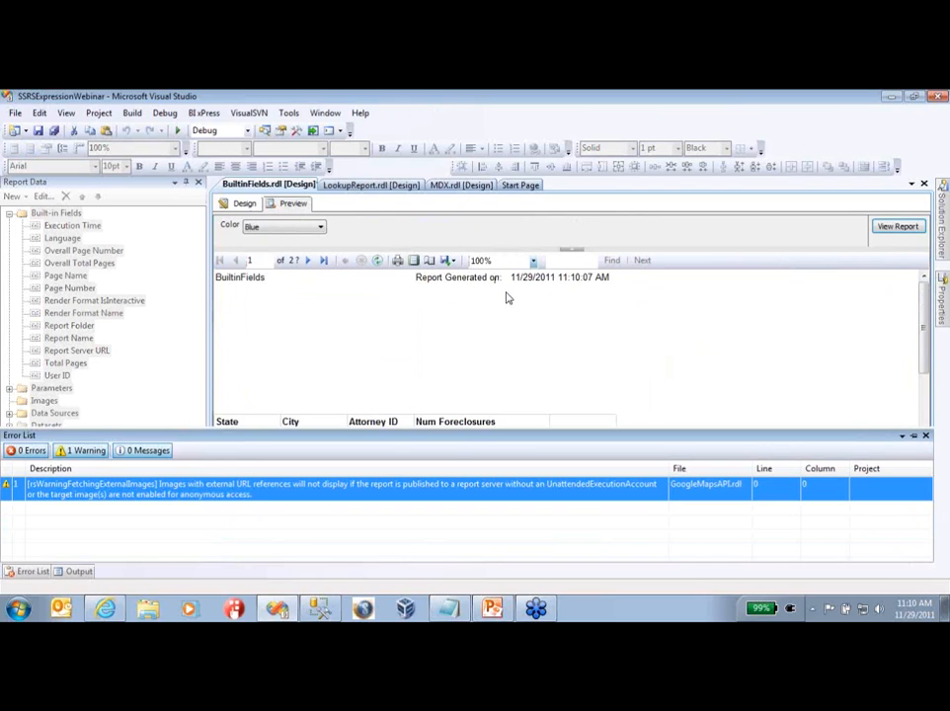
mouse_move(462, 292)
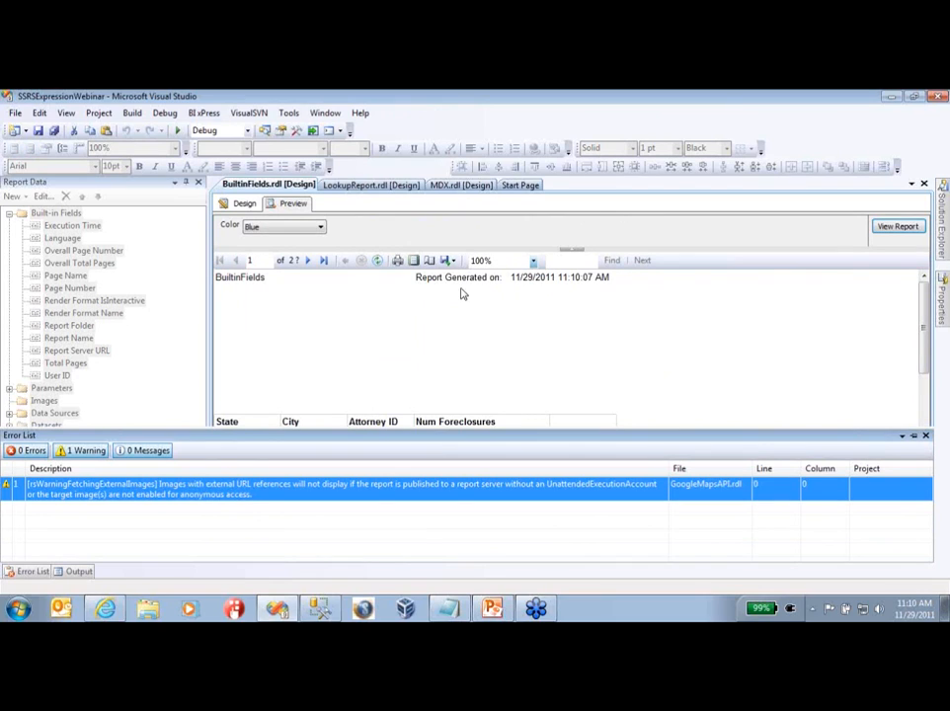
mouse_move(601, 293)
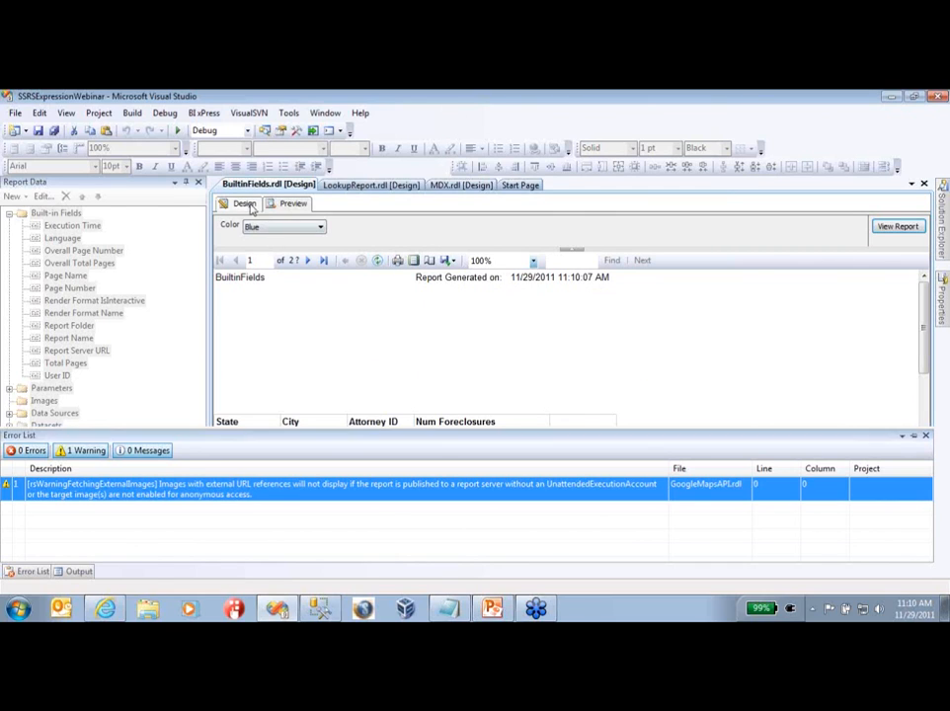
Insert & vbCrLf & before Globals!ExecutionTime in the header expression and confirm it
left_click(245, 204)
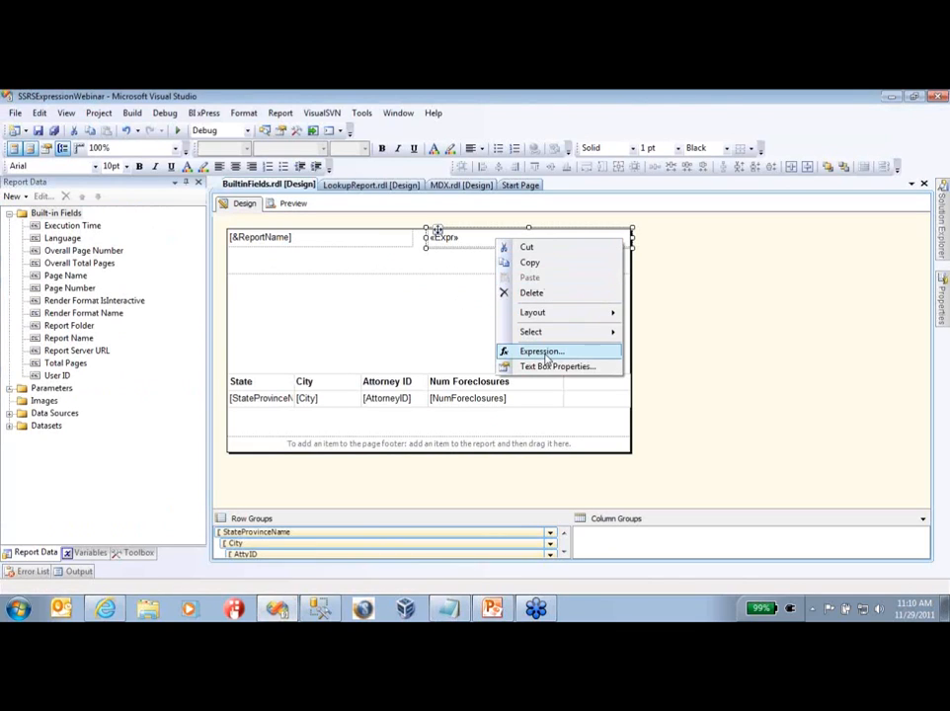
left_click(541, 352)
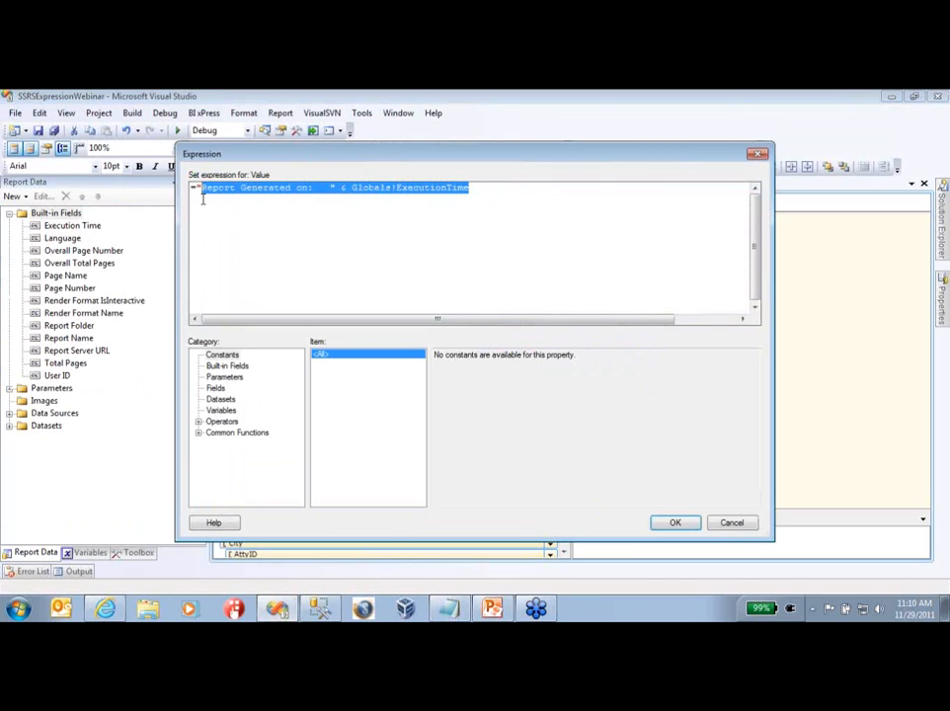
type("& vbCrLf &")
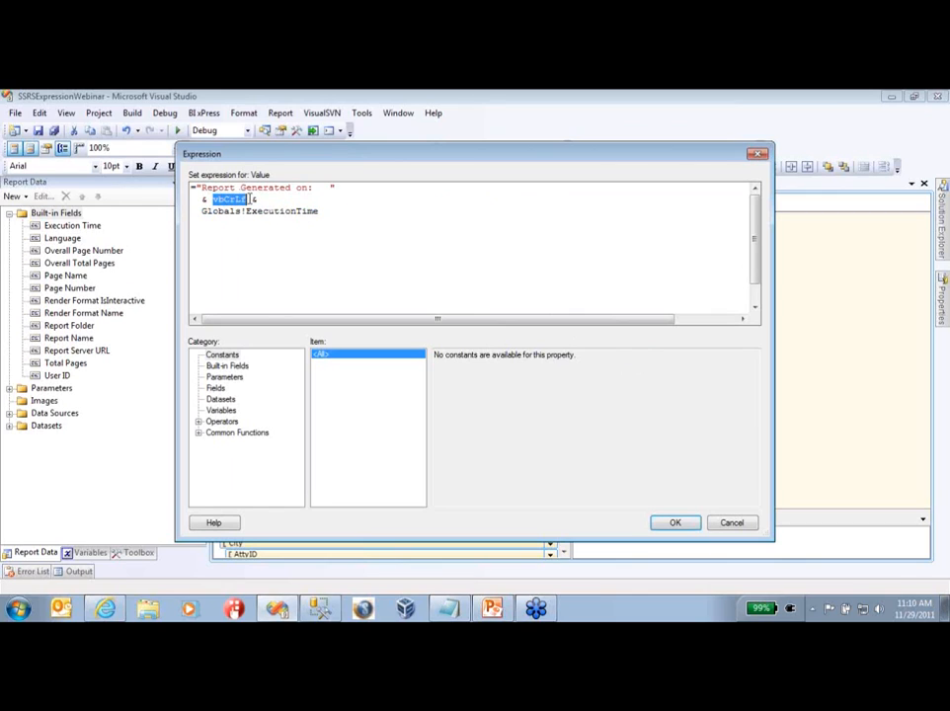
mouse_move(332, 231)
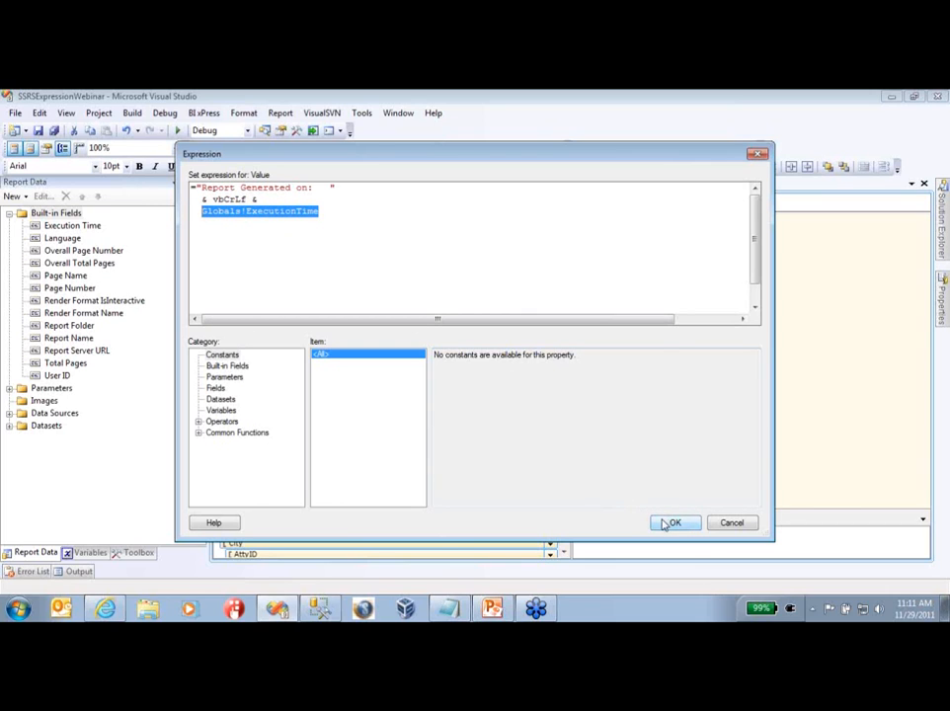
left_click(673, 522)
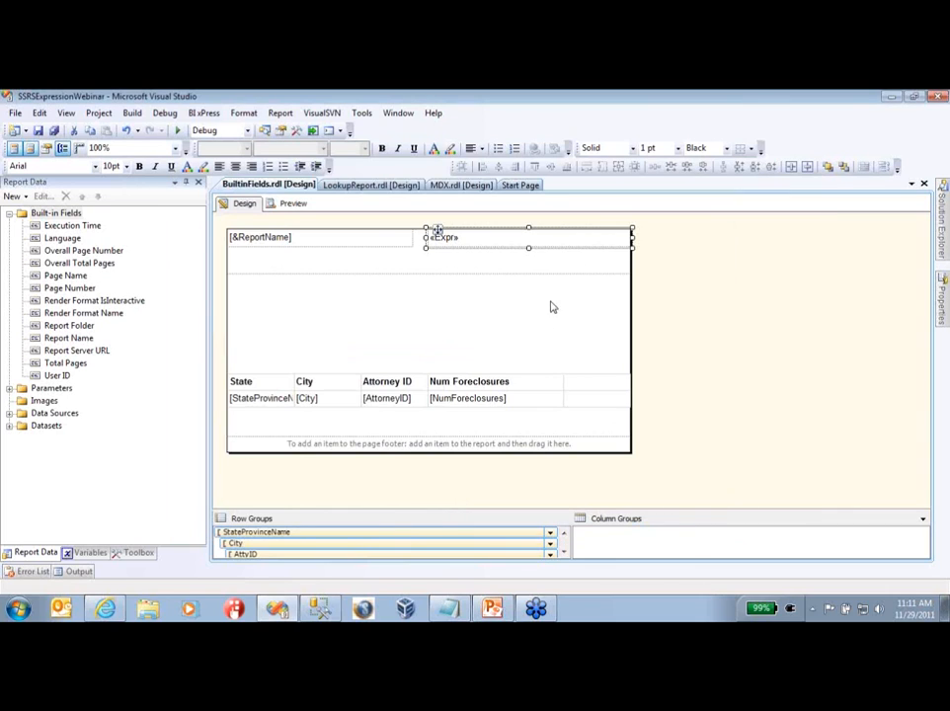
left_click(292, 204)
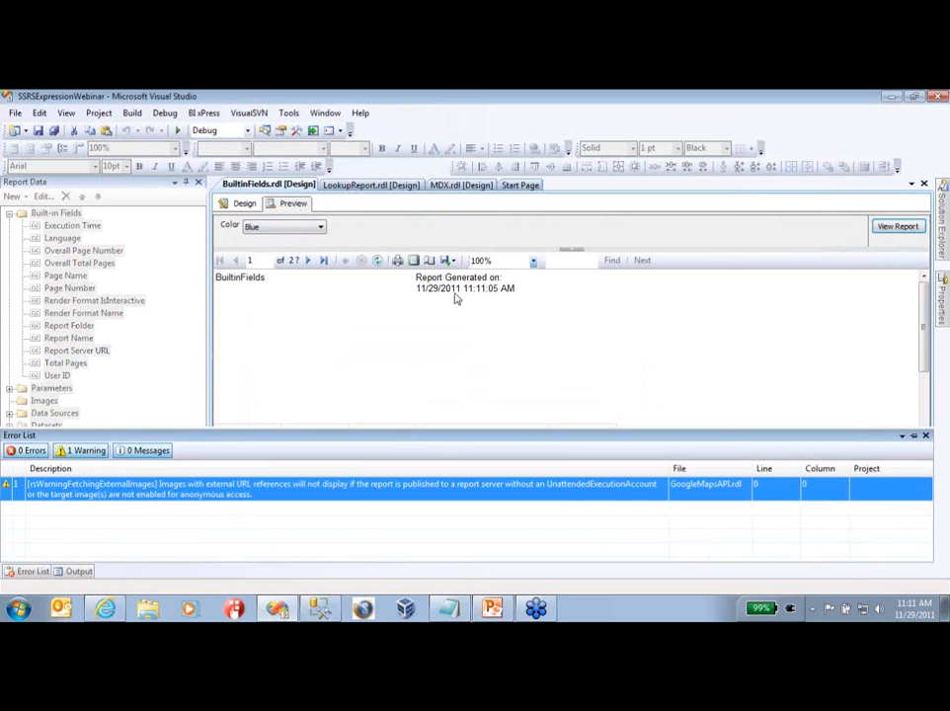
mouse_move(442, 295)
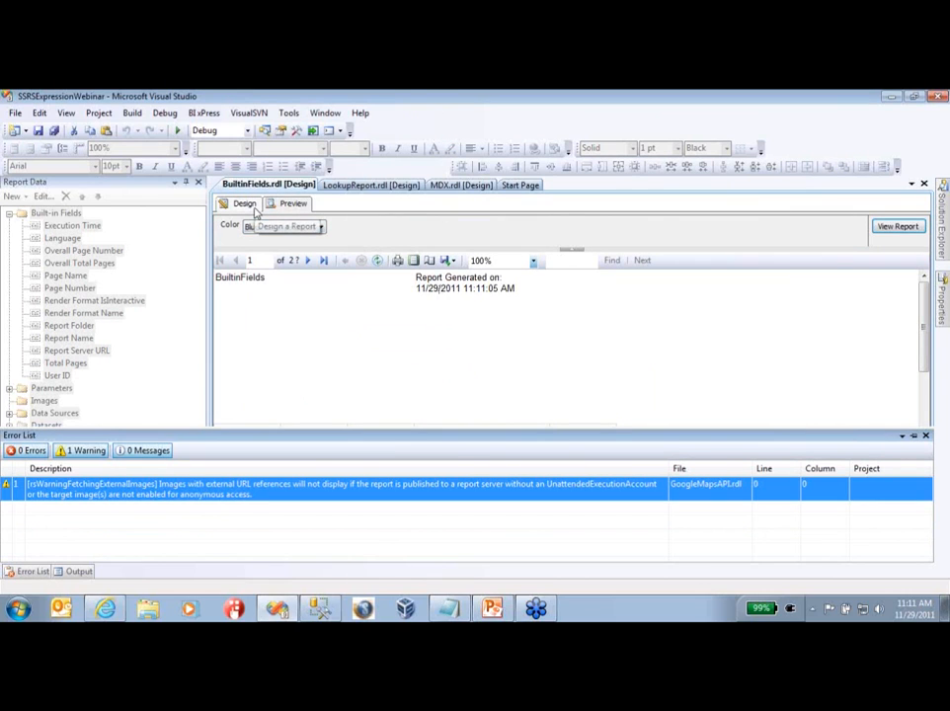
left_click(245, 204)
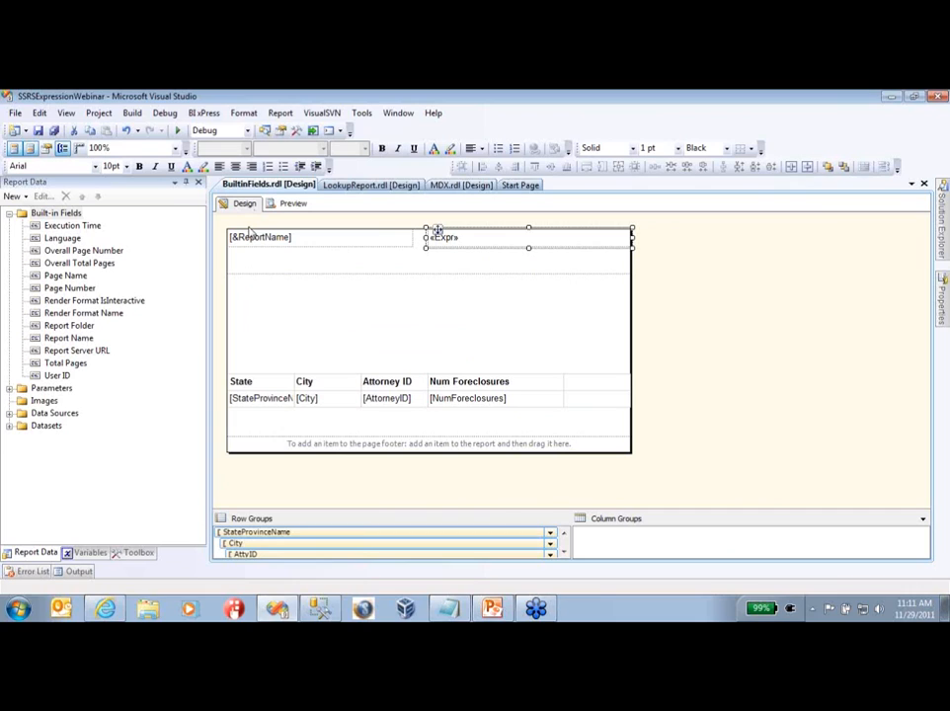
mouse_move(409, 419)
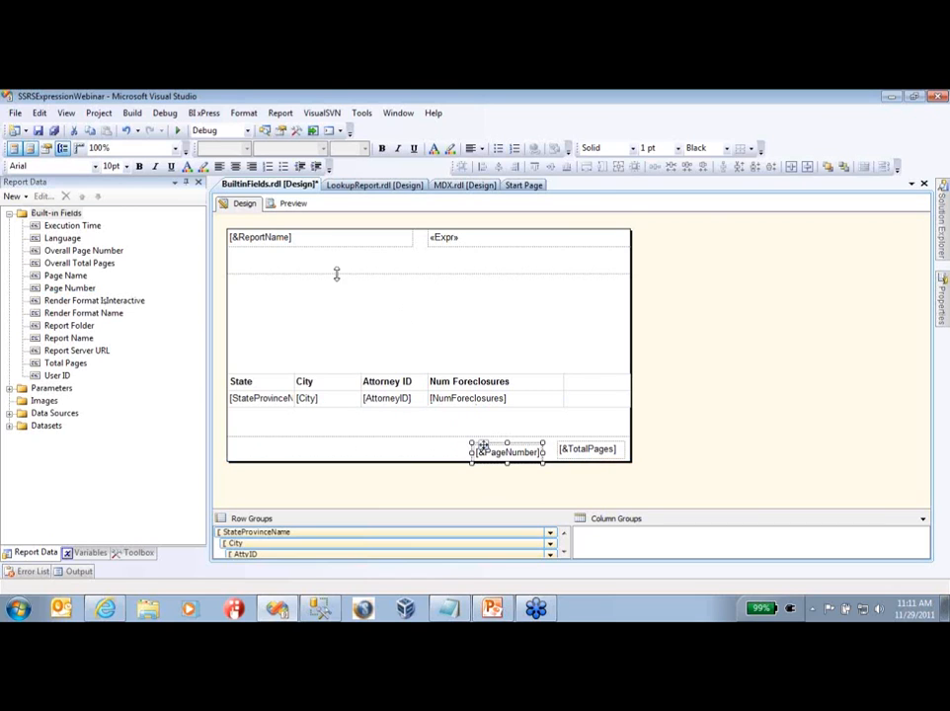
Preview the report with Page Number and Total Pages fields in the footer
left_click(292, 203)
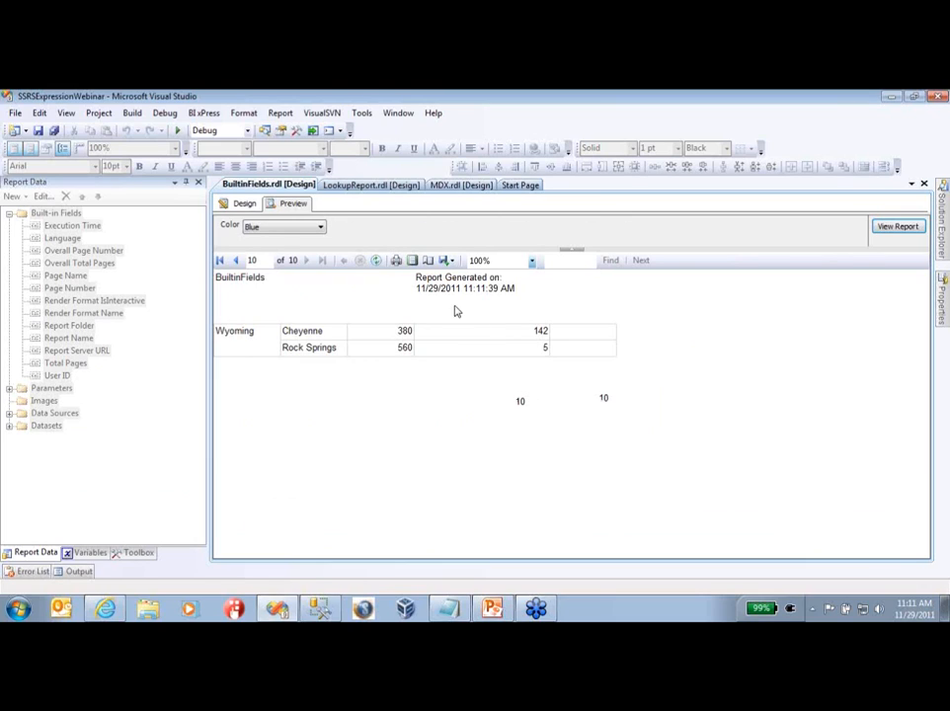
mouse_move(449, 296)
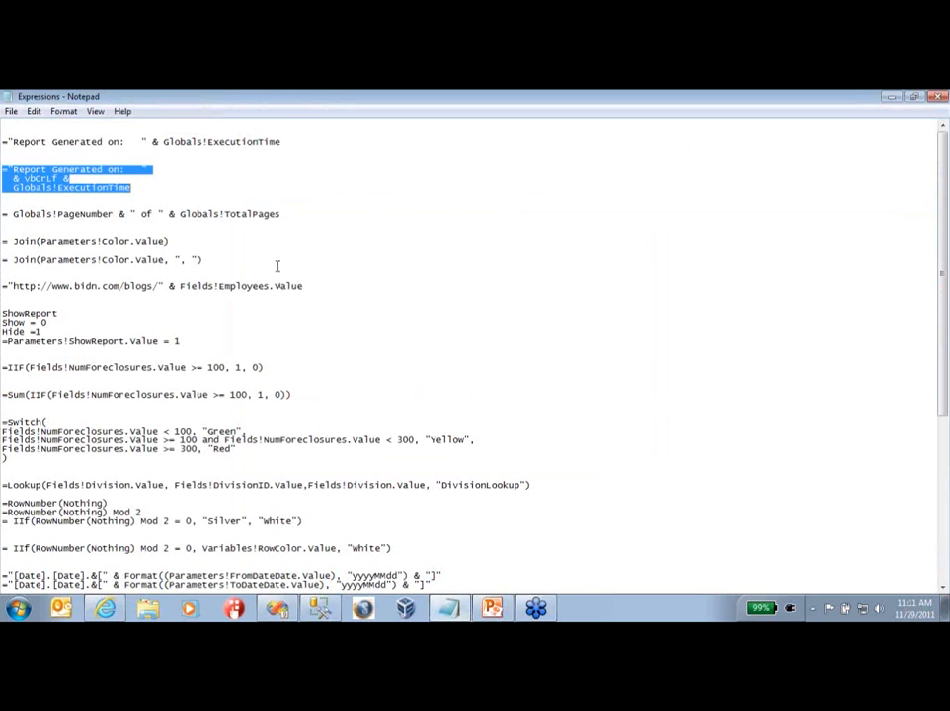
Select the Globals!PageNumber & " of " & Globals!TotalPages line in the Notepad notes
left_click(4, 213)
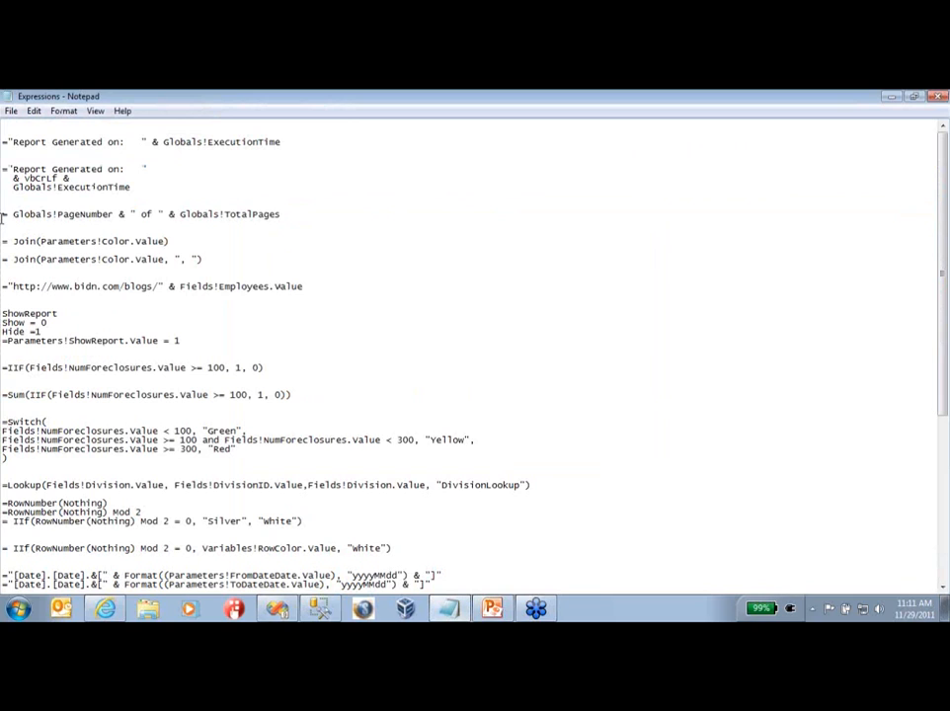
triple_click(142, 213)
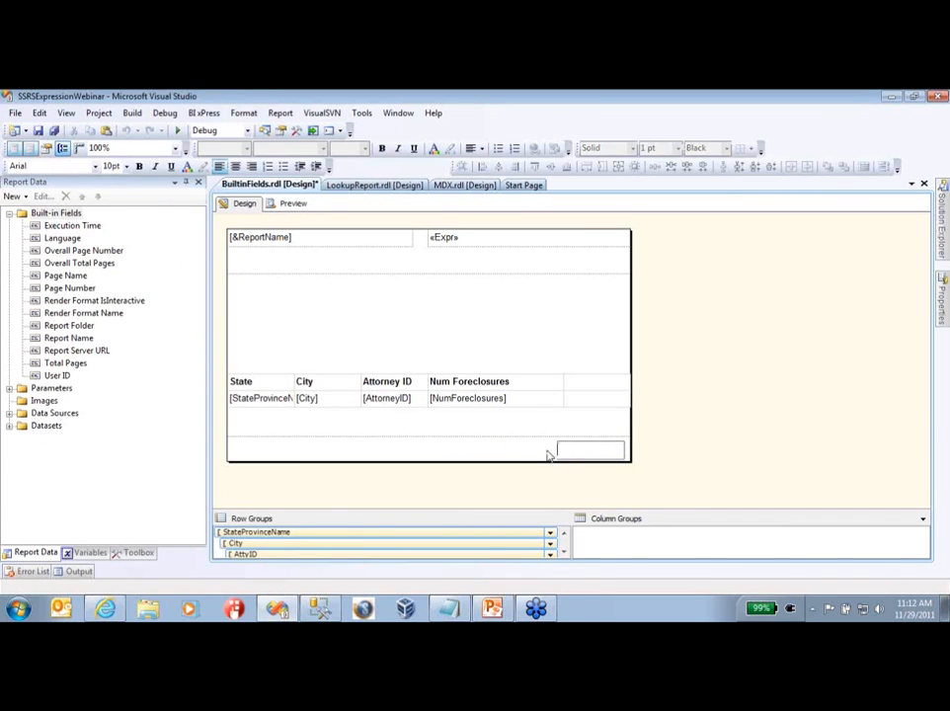
Enter =Globals!PageNumber & " of " & Globals!TotalPages as the footer text box expression
right_click(563, 451)
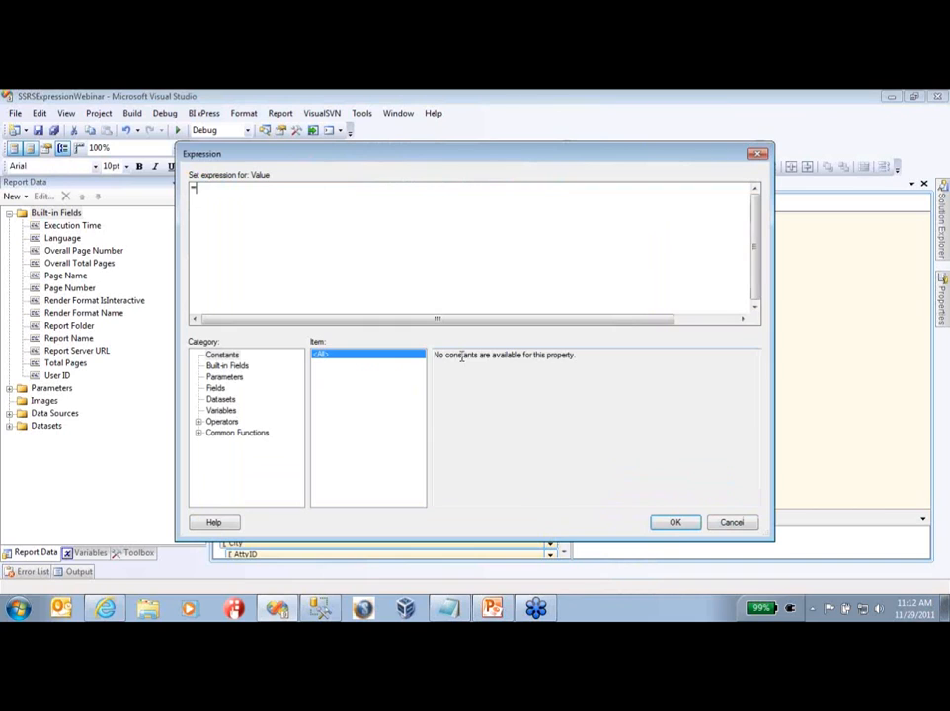
type("=Globals!PageNumber & \" of \" & Globals!TotalPages")
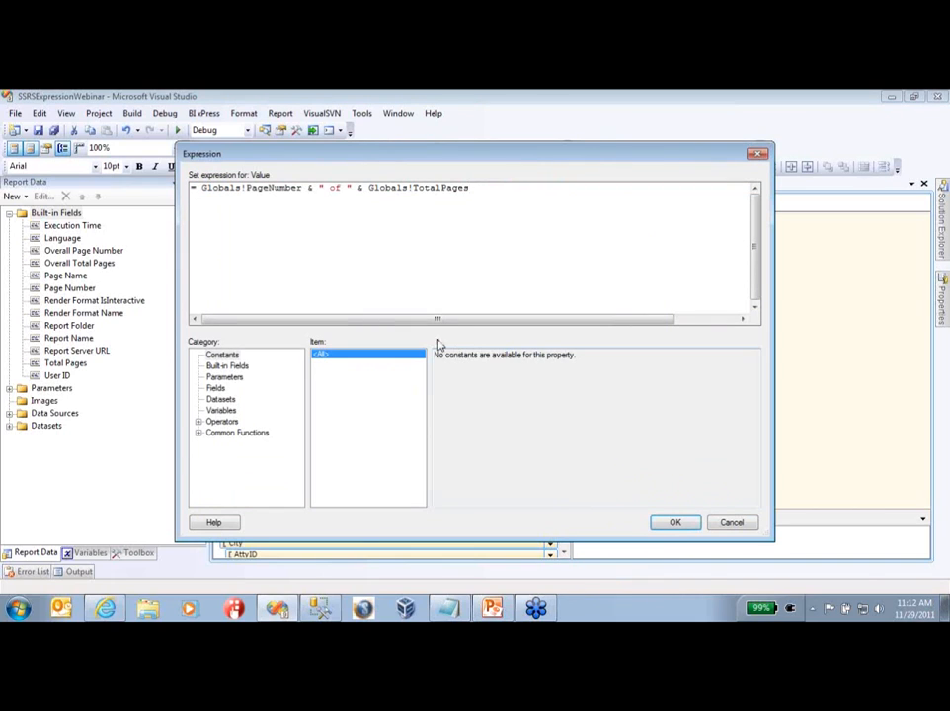